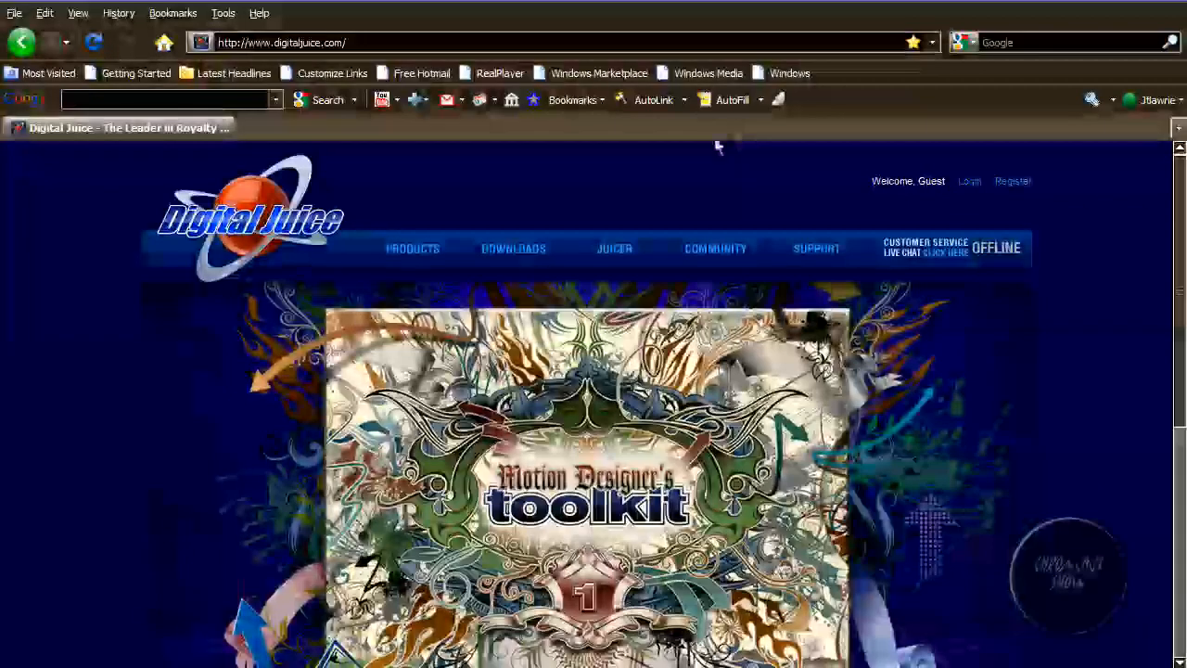
Step: Reach the Jump Backs Animated Backgrounds page from the Products menu under Animations
{"action": "left_click", "coordinate": [412, 247]}
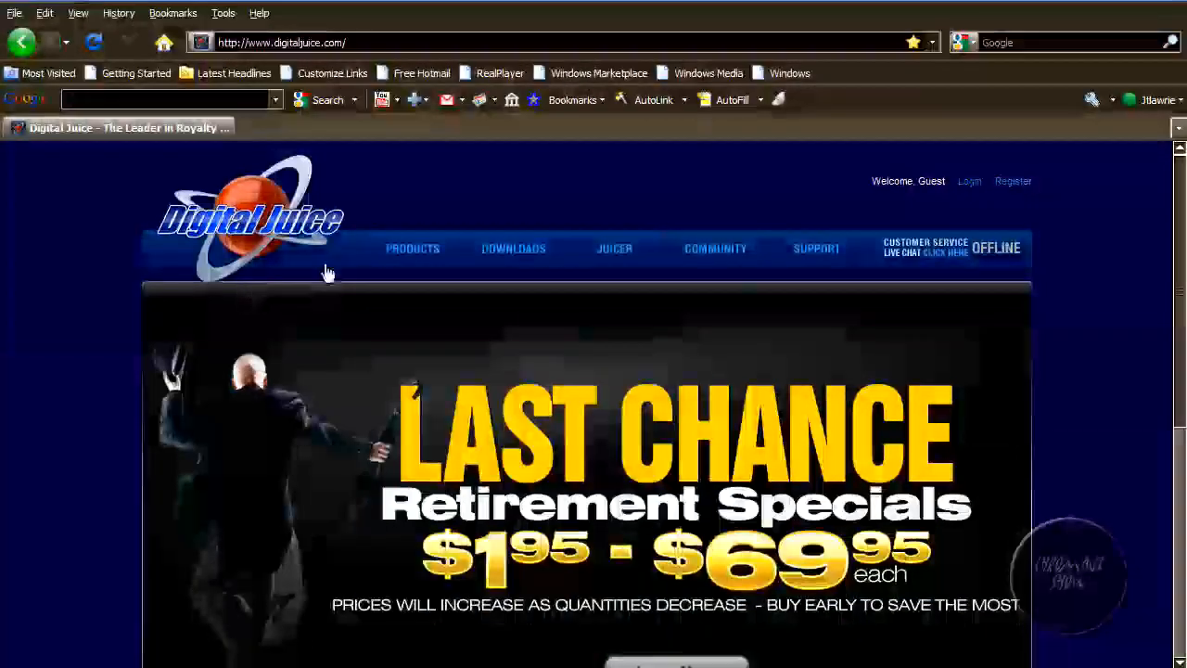
{"action": "left_click", "coordinate": [412, 248]}
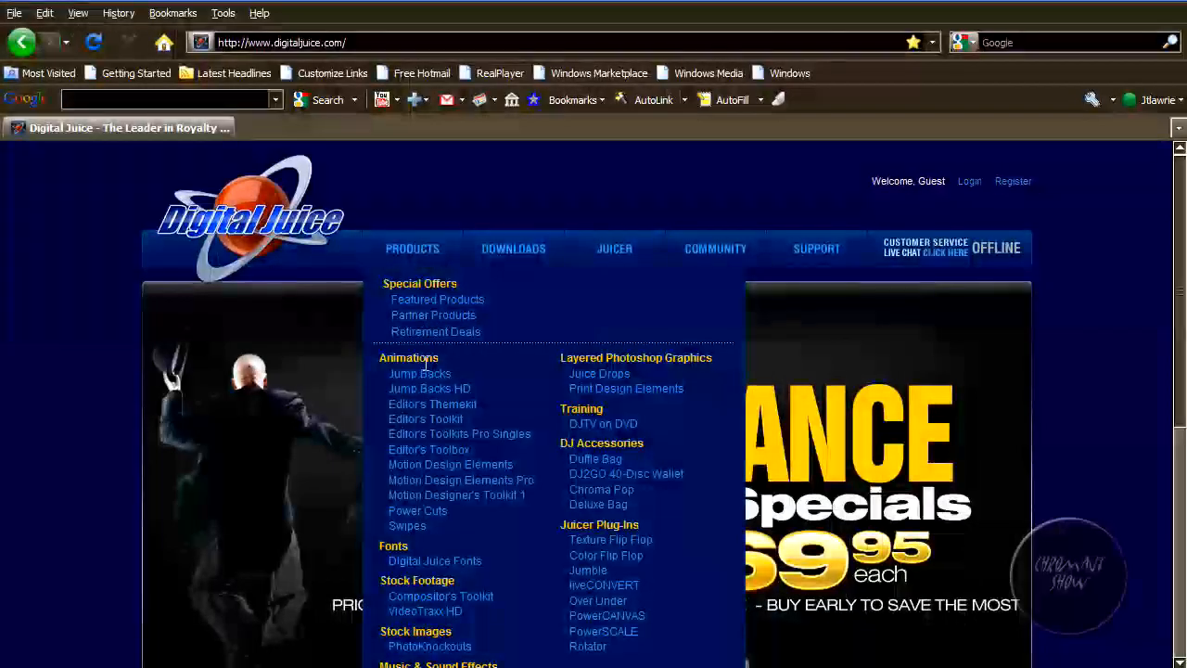
{"action": "left_click", "coordinate": [420, 372]}
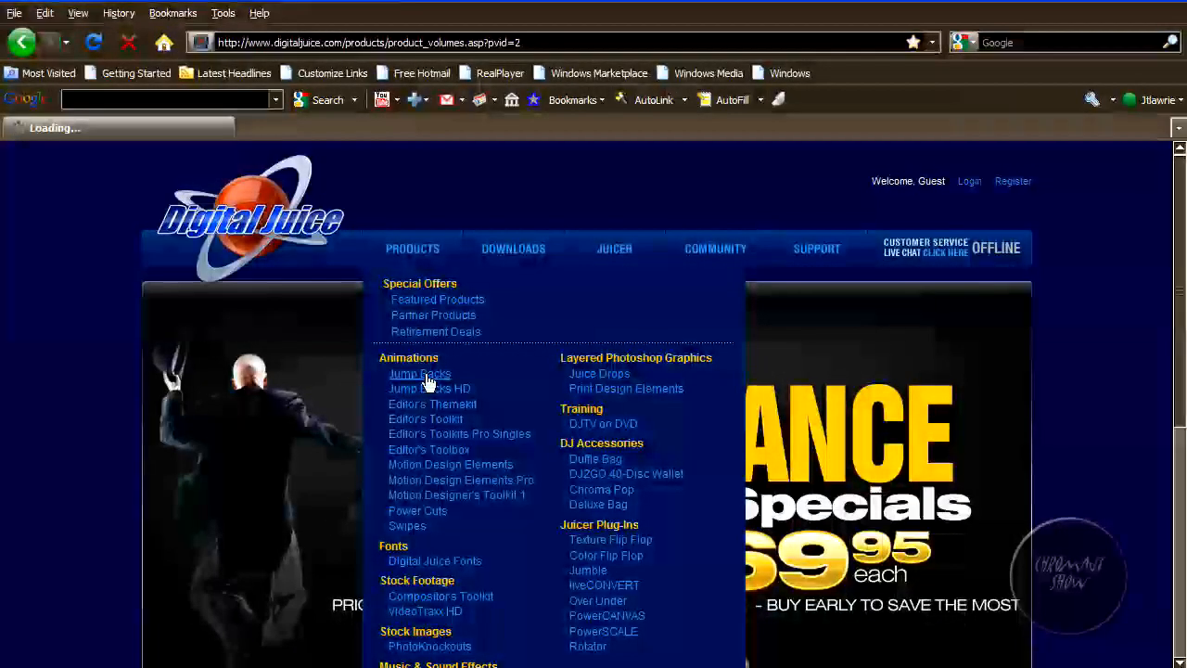
{"action": "left_click", "coordinate": [419, 372]}
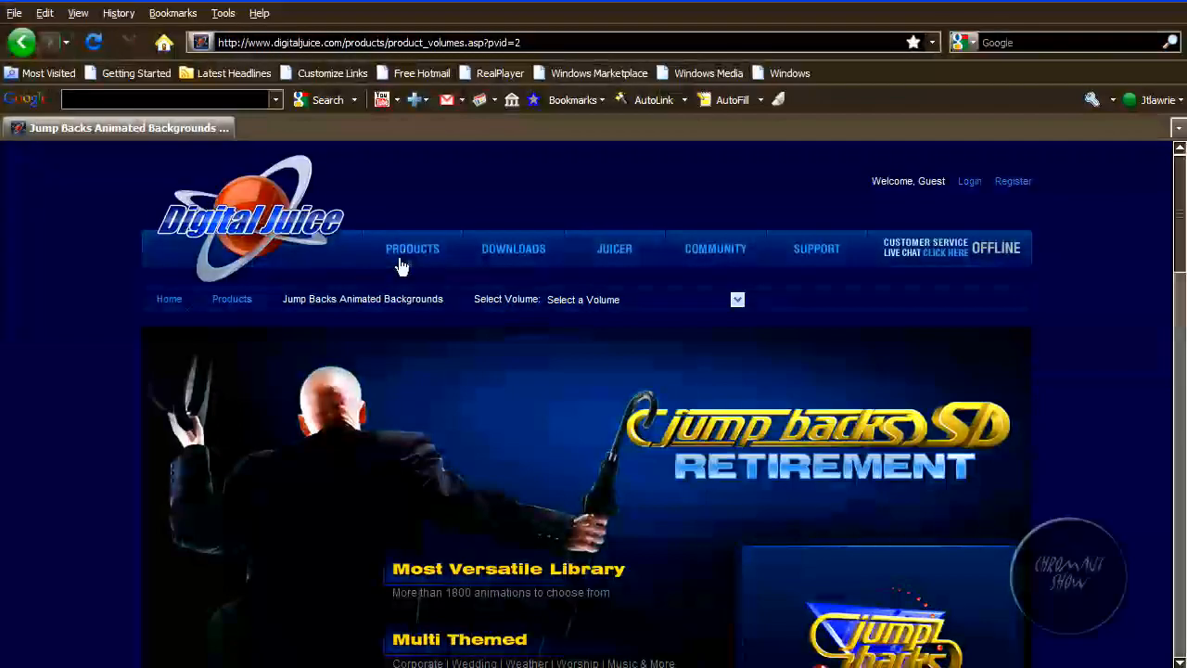
{"action": "mouse_move", "coordinate": [369, 295]}
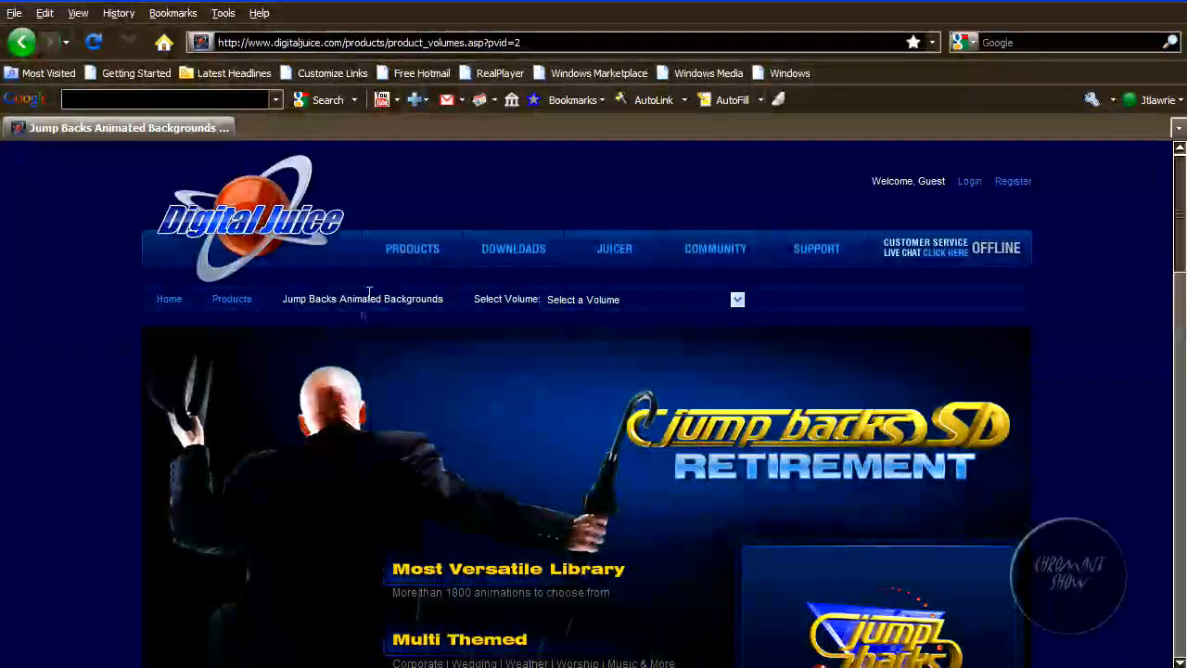
{"action": "left_click", "coordinate": [411, 247]}
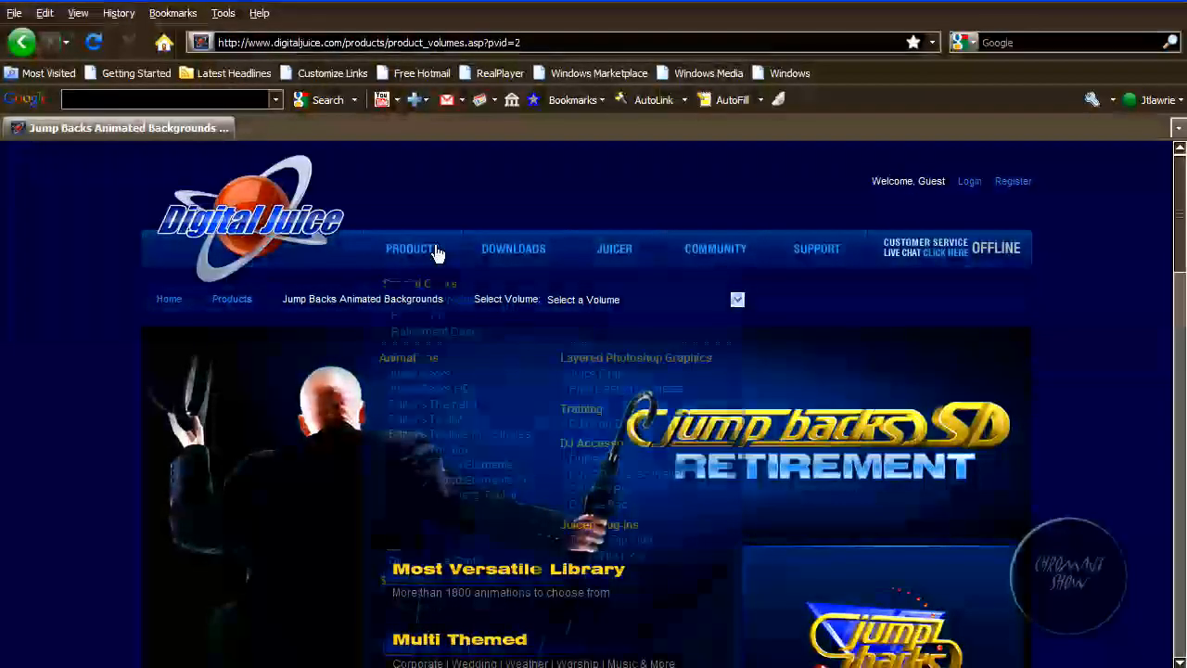
Step: Choose 05: Sports from the Select Volume list to load its product page
{"action": "left_click", "coordinate": [412, 247]}
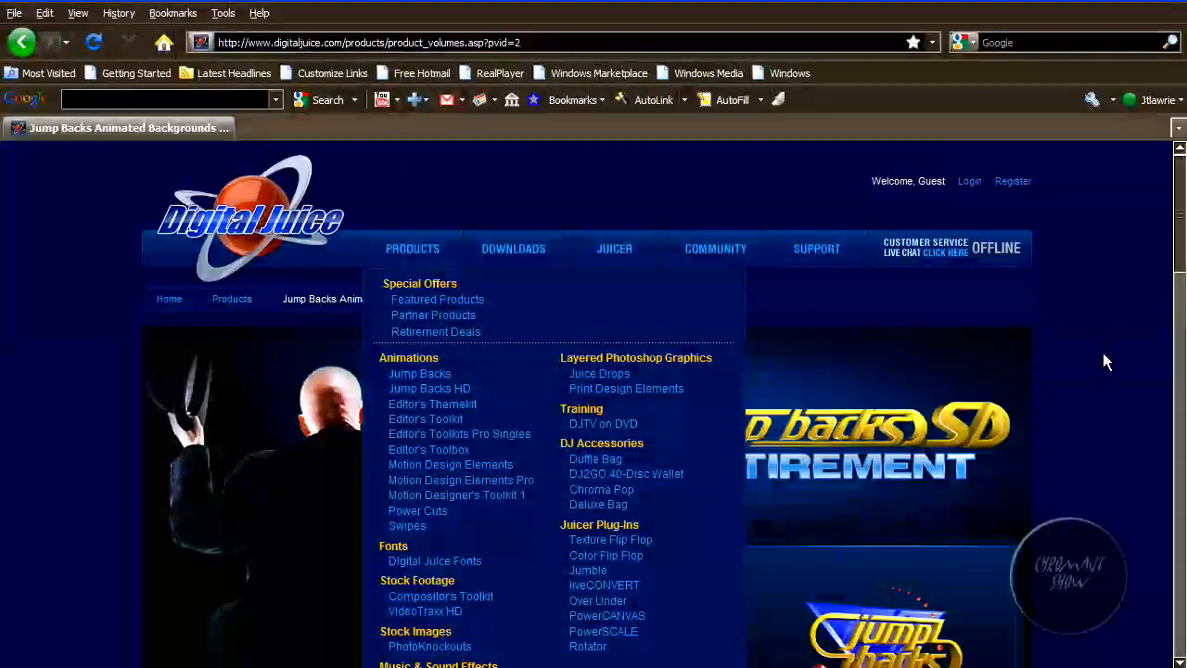
{"action": "mouse_move", "coordinate": [430, 388]}
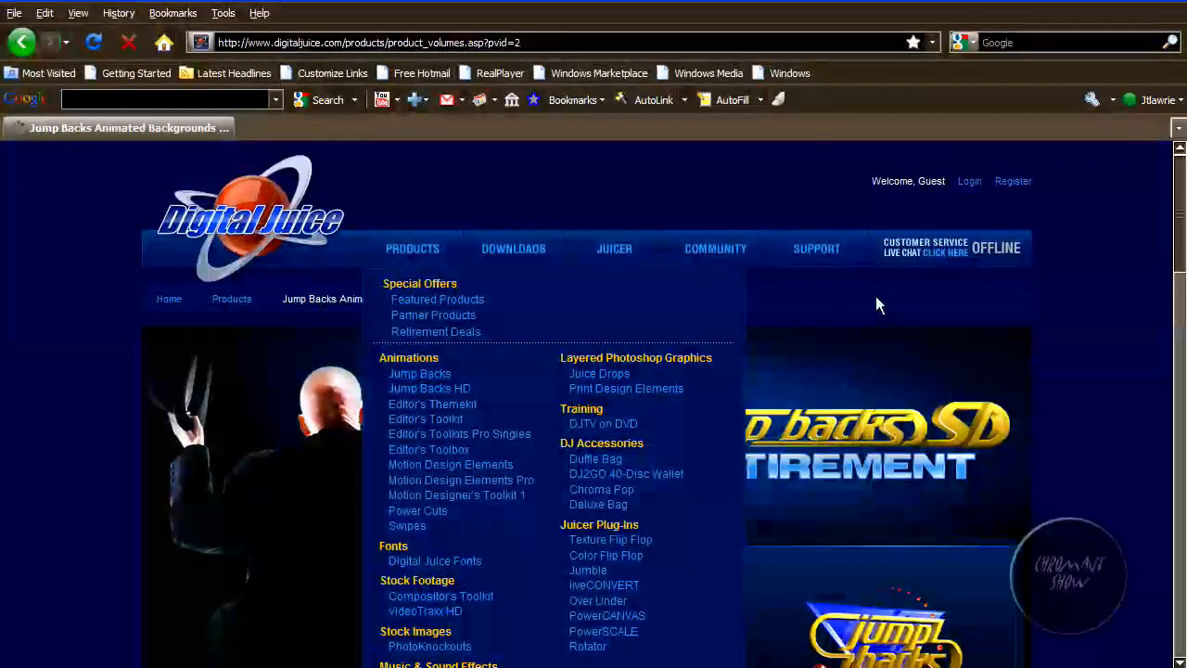
{"action": "mouse_move", "coordinate": [844, 336]}
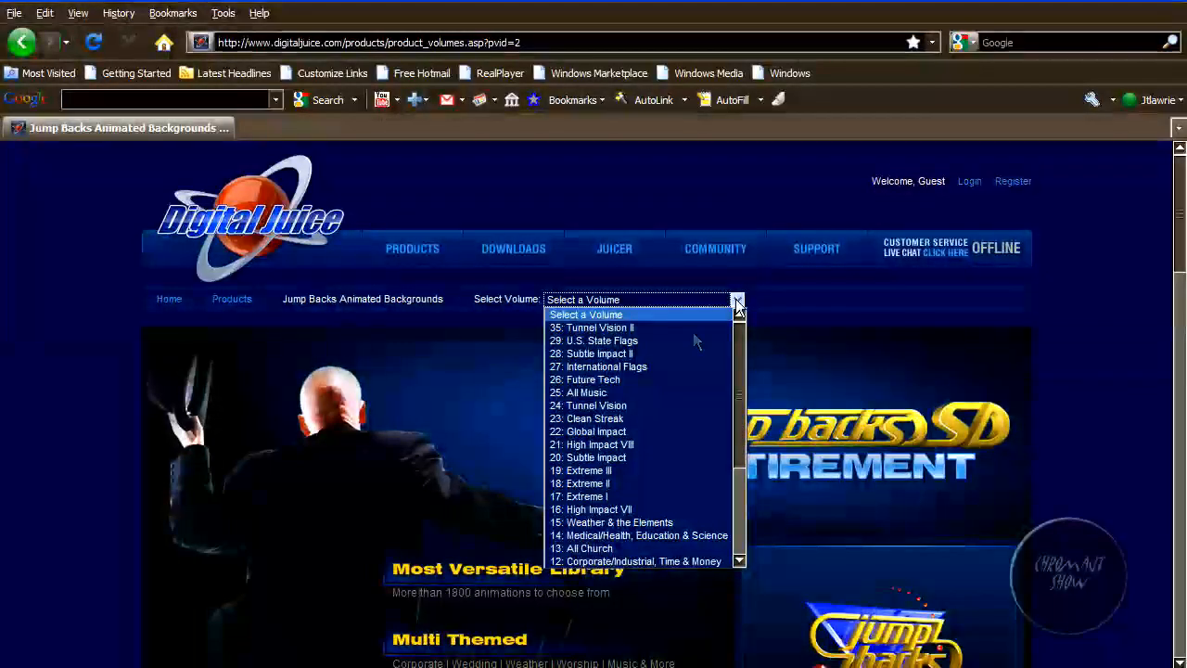
{"action": "mouse_move", "coordinate": [649, 522]}
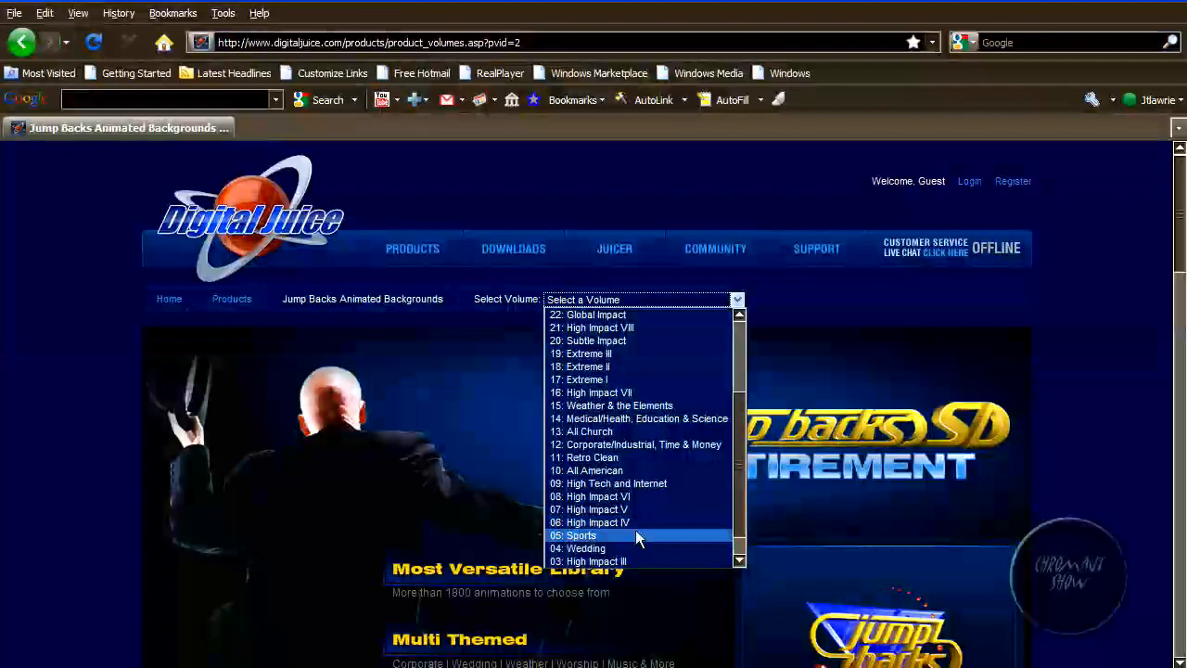
{"action": "left_click", "coordinate": [579, 535]}
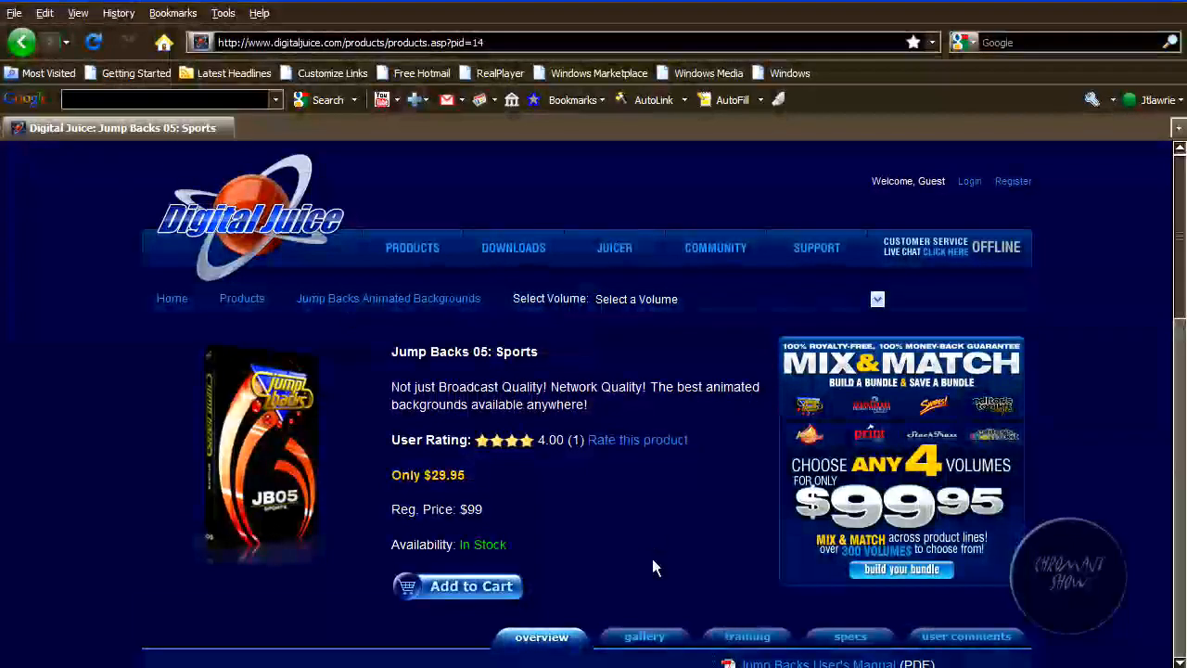
Step: Browse the Sports gallery thumbnails from 177_JumpBack to 204_JumpBack and return to the top
{"action": "scroll", "scroll_direction": "down", "scroll_amount": 3}
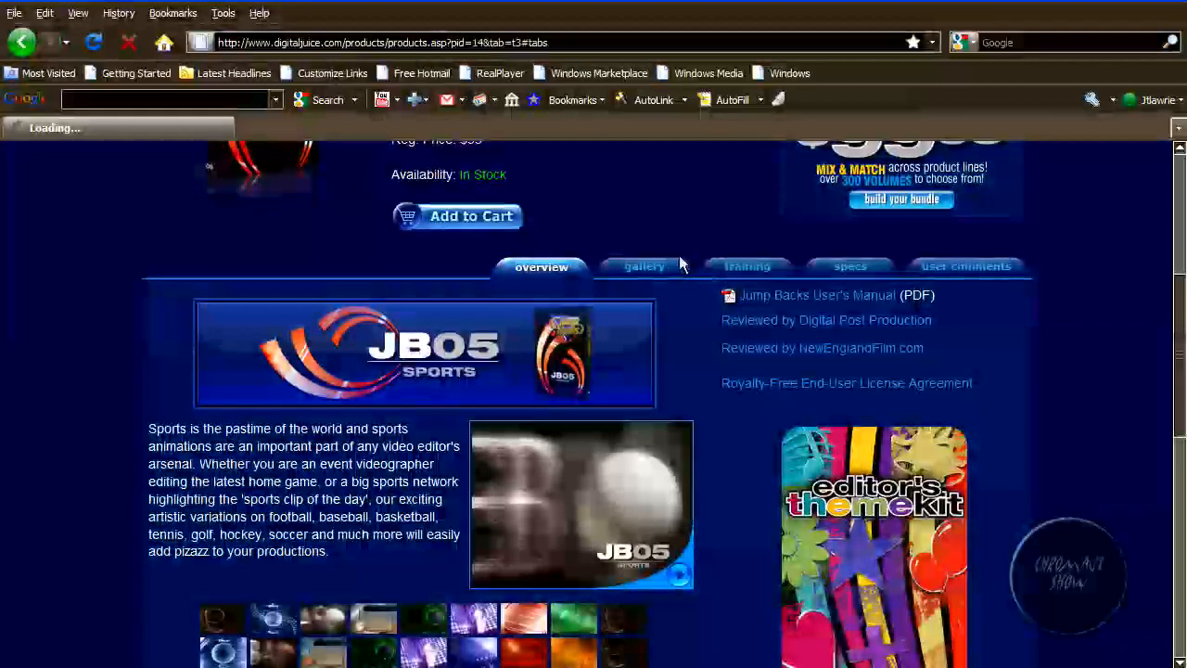
{"action": "left_click", "coordinate": [643, 267]}
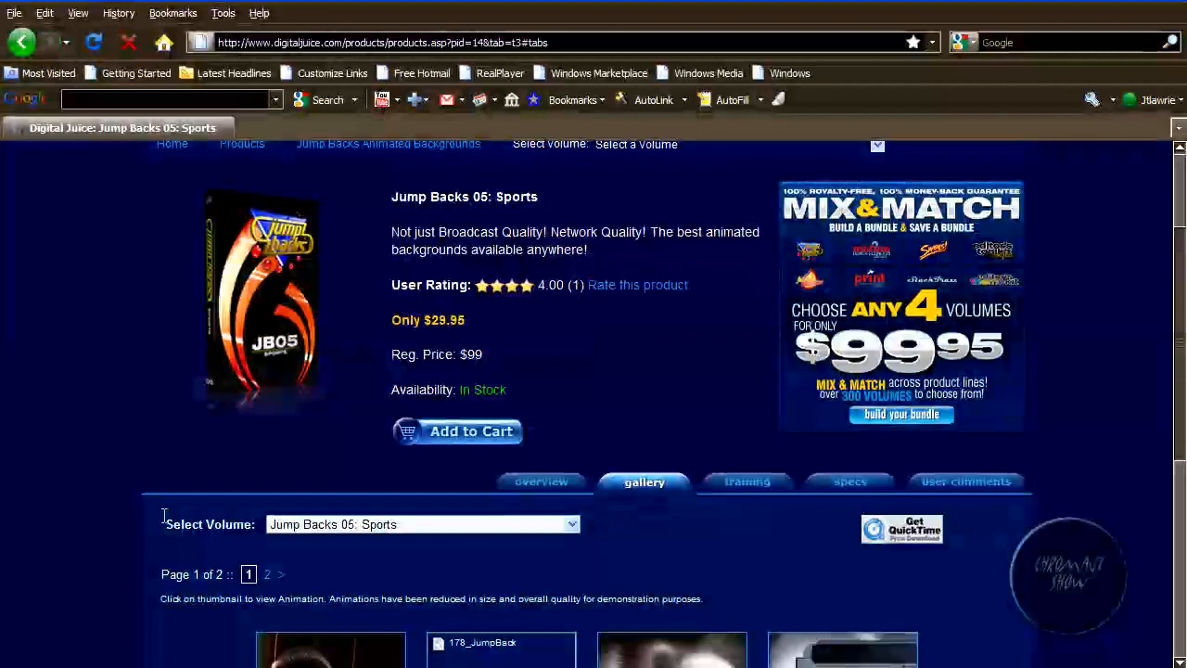
{"action": "scroll", "scroll_direction": "down", "scroll_amount": 3}
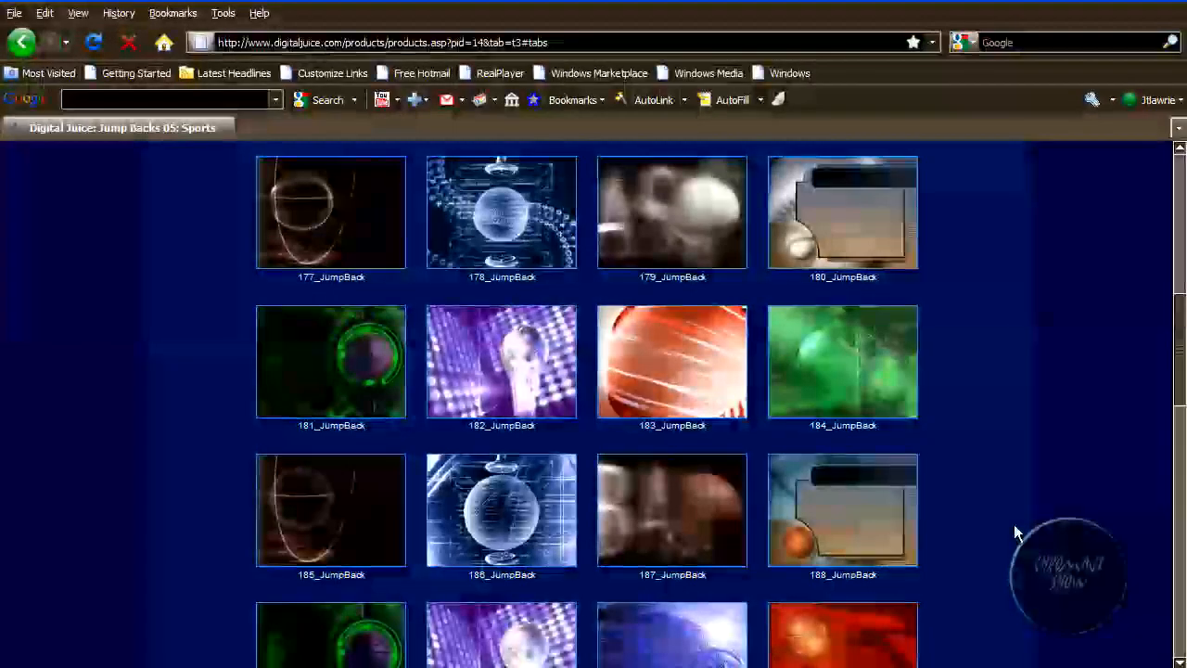
{"action": "scroll", "scroll_direction": "down", "scroll_amount": 3}
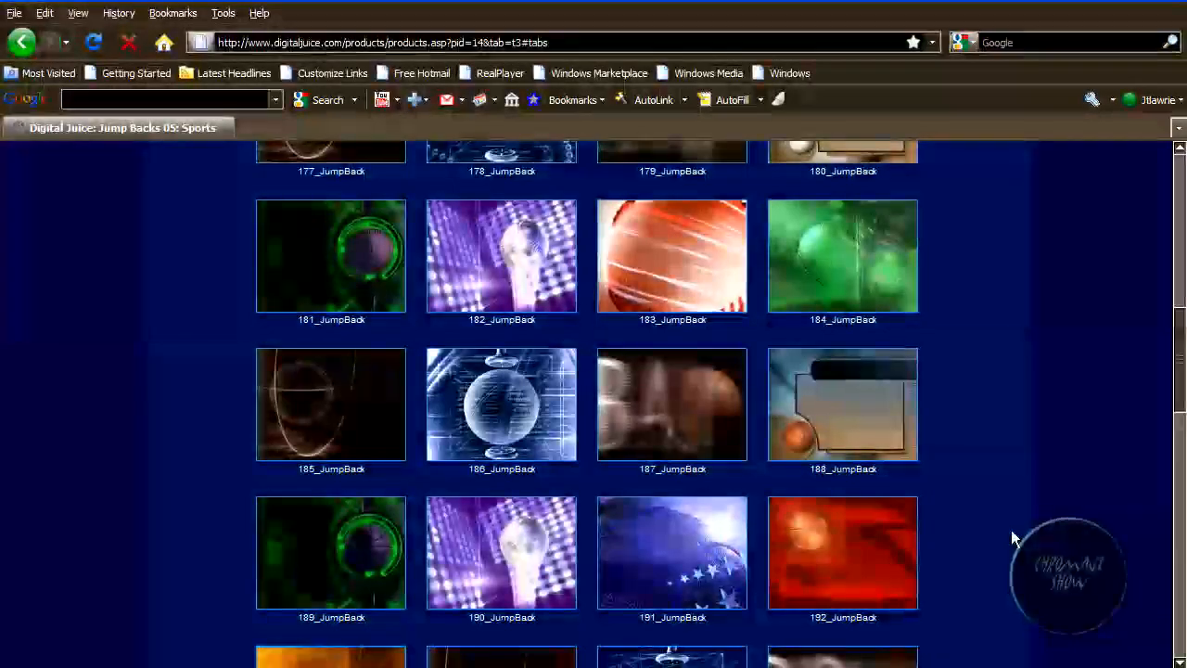
{"action": "scroll", "scroll_direction": "down", "scroll_amount": 3}
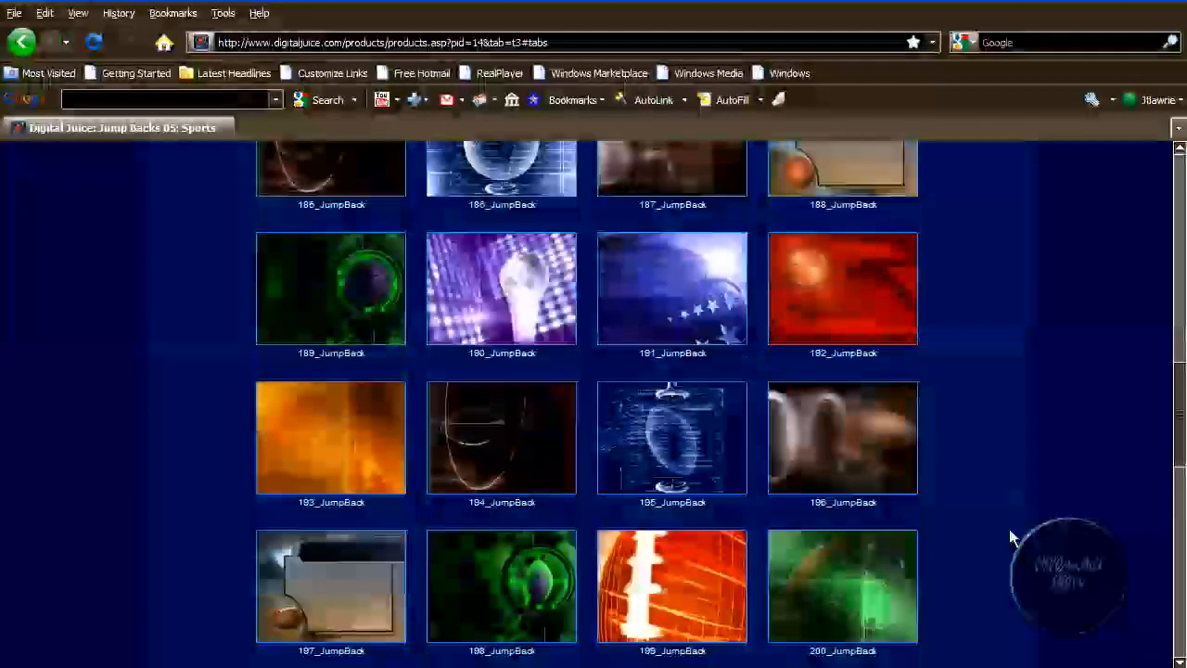
{"action": "scroll", "scroll_direction": "down", "scroll_amount": 3}
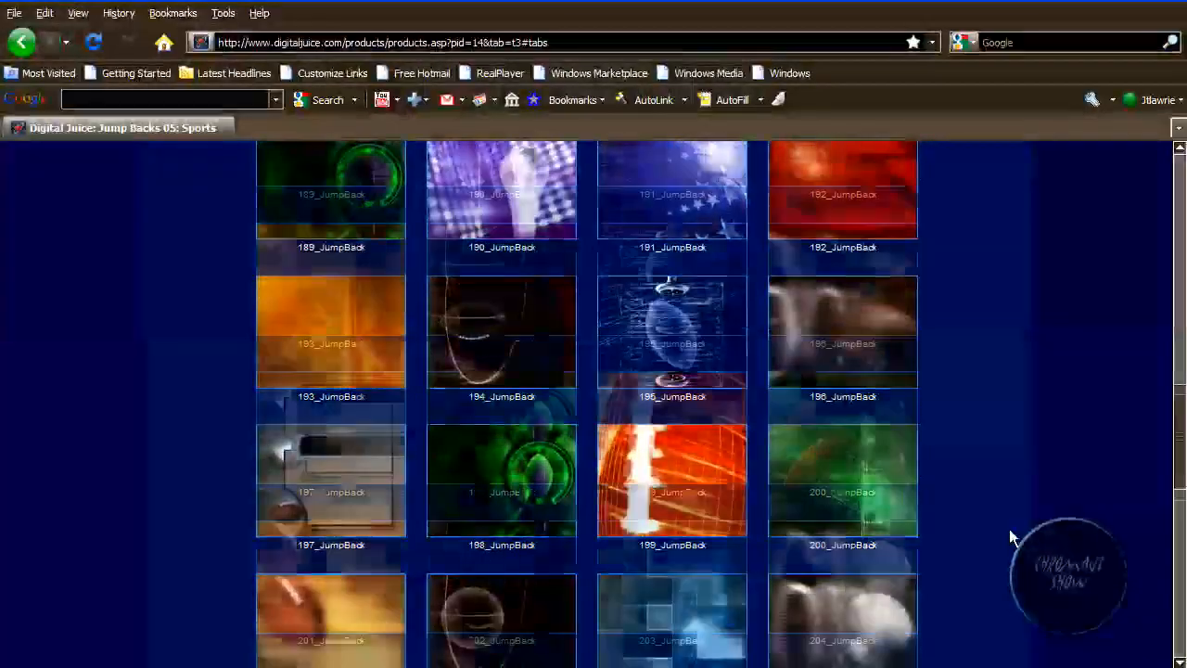
{"action": "scroll", "scroll_direction": "down", "scroll_amount": 3}
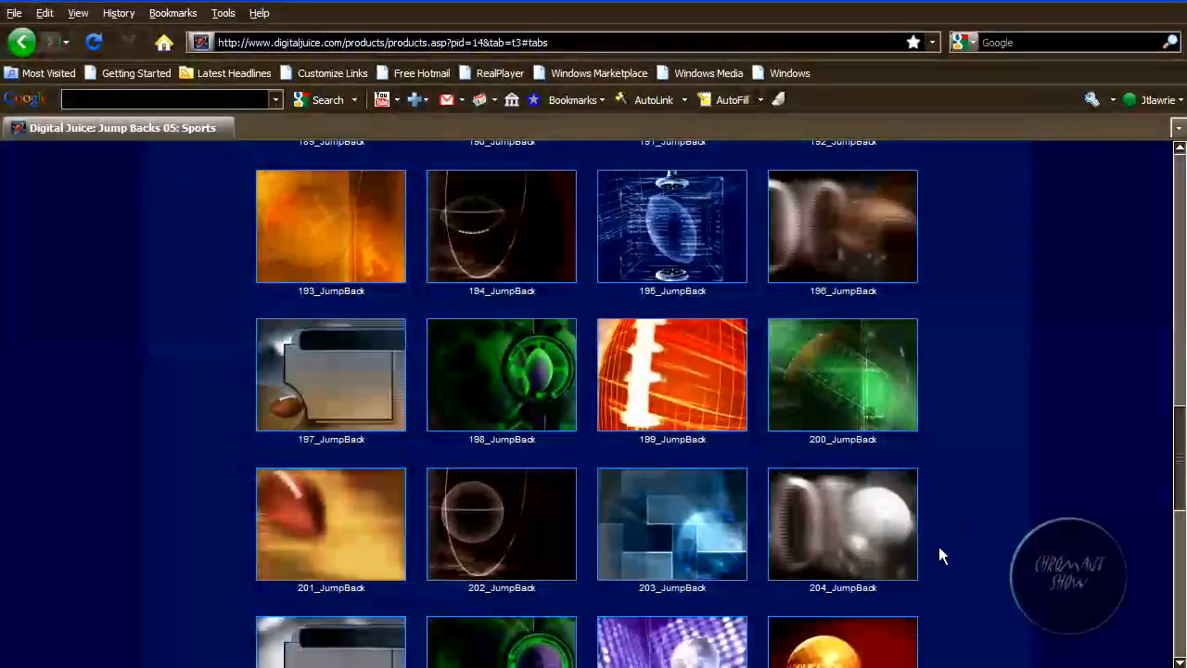
{"action": "scroll", "scroll_direction": "up", "scroll_amount": 3}
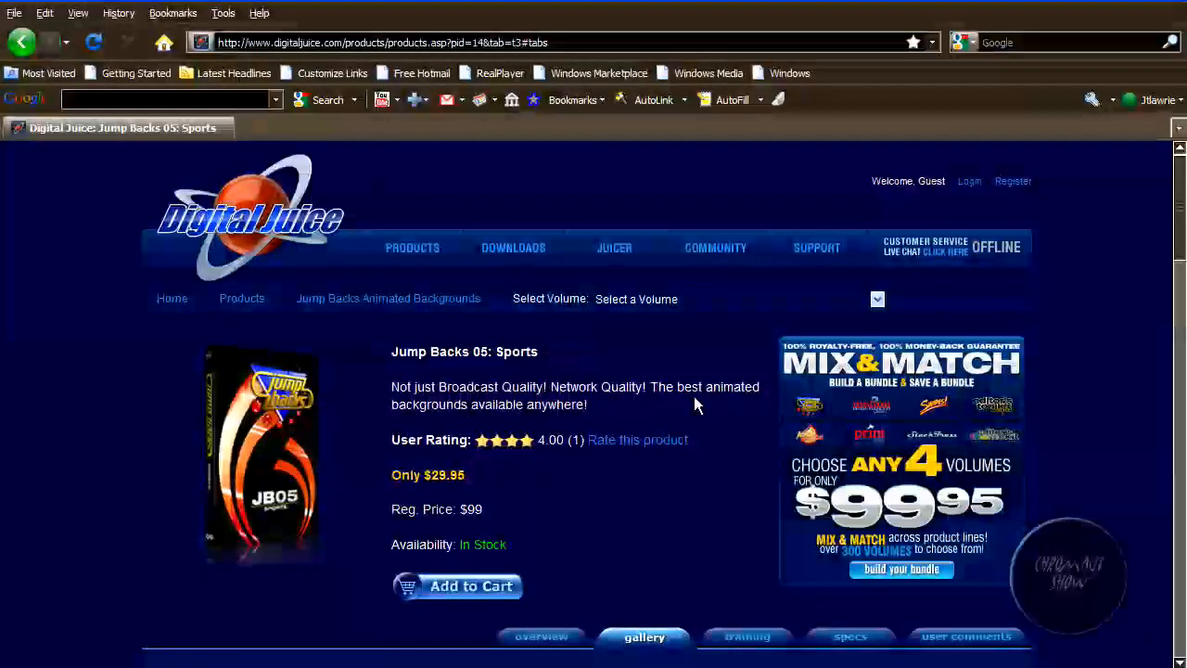
Step: Go to the Juicer 3.62b page from the Juicer menu and scroll to its Free Download box
{"action": "left_click", "coordinate": [614, 247]}
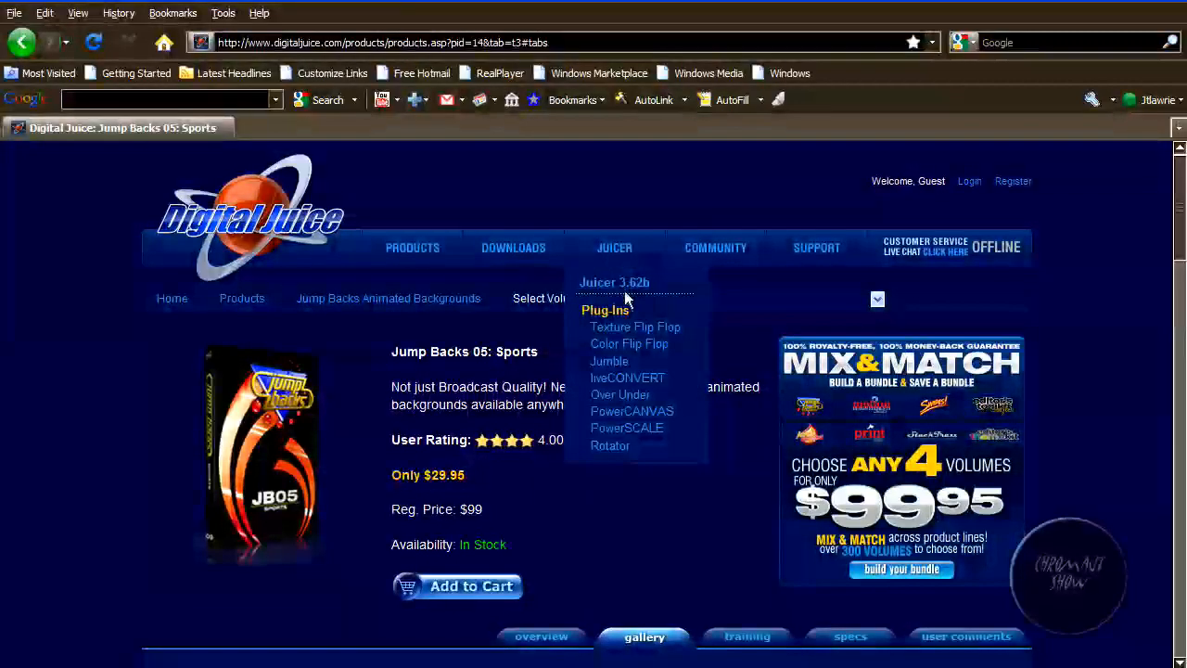
{"action": "left_click", "coordinate": [613, 282]}
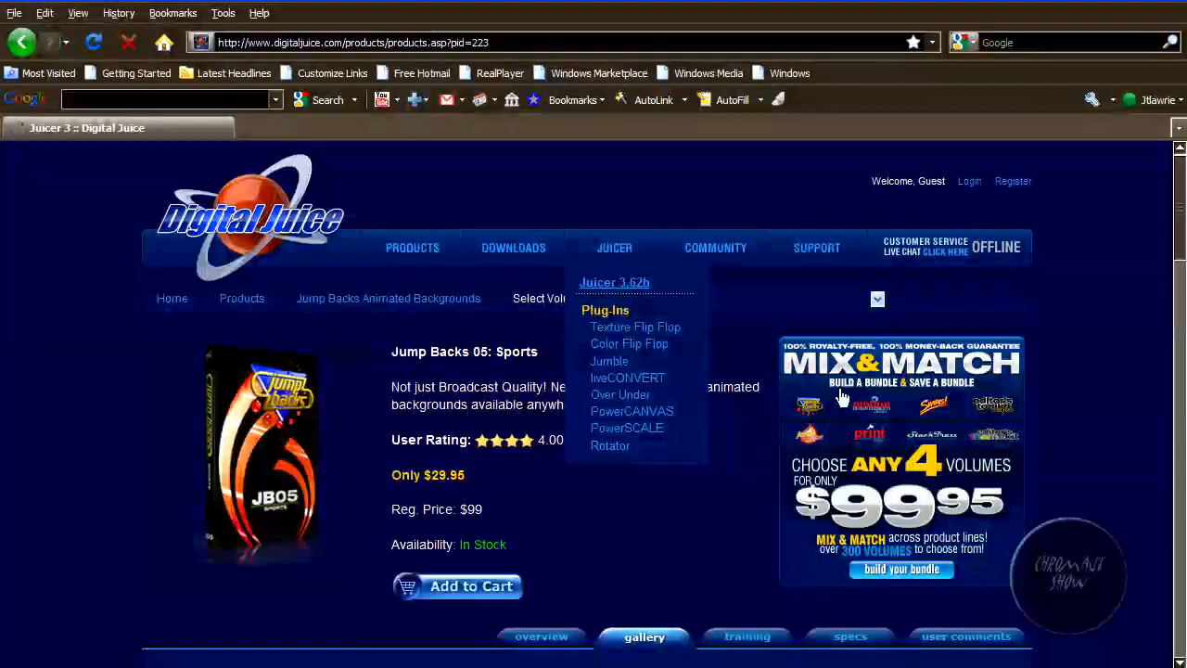
{"action": "left_click", "coordinate": [614, 282]}
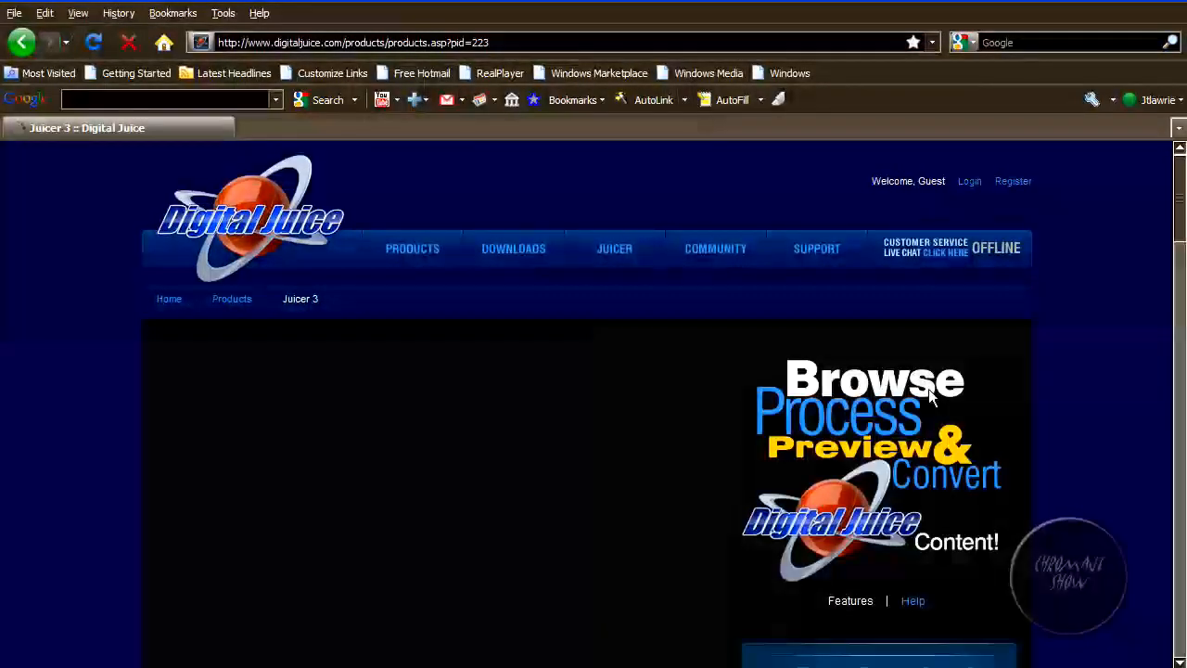
{"action": "mouse_move", "coordinate": [1015, 419]}
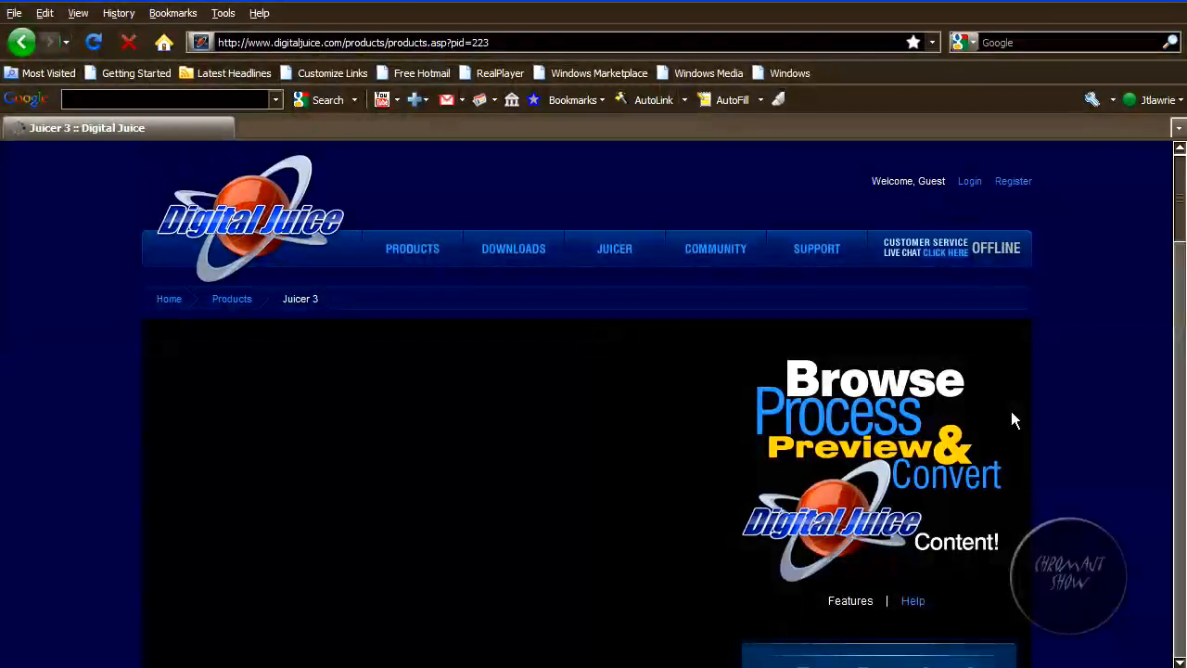
{"action": "scroll", "scroll_direction": "down", "scroll_amount": 3}
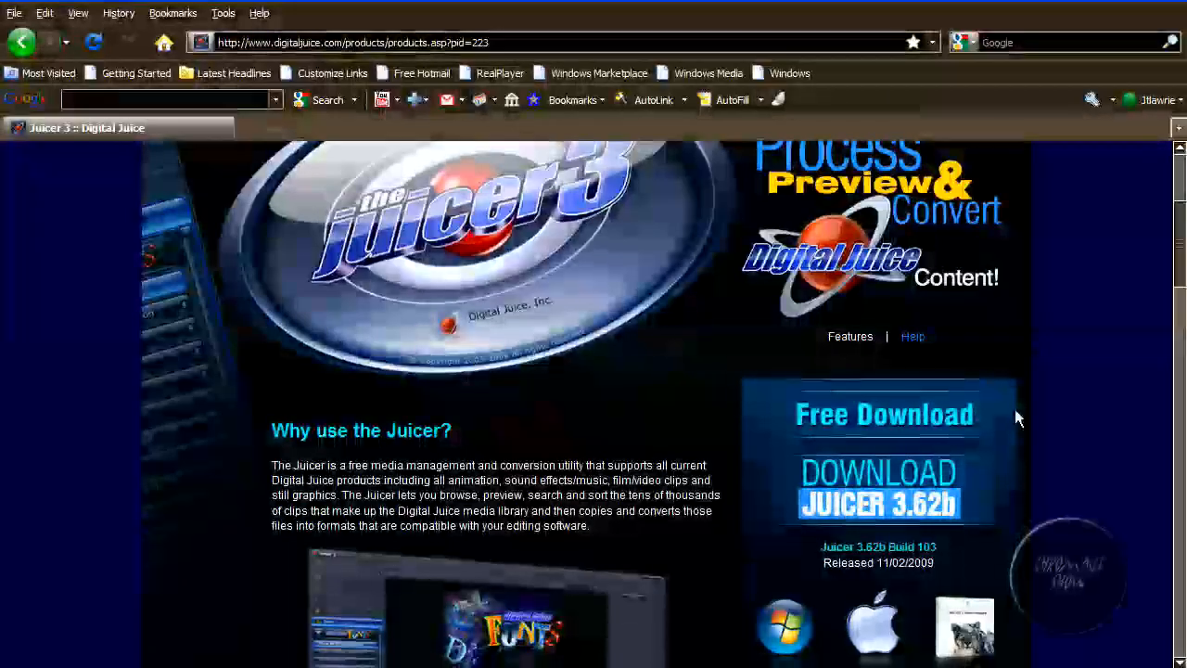
{"action": "scroll", "scroll_direction": "down", "scroll_amount": 3}
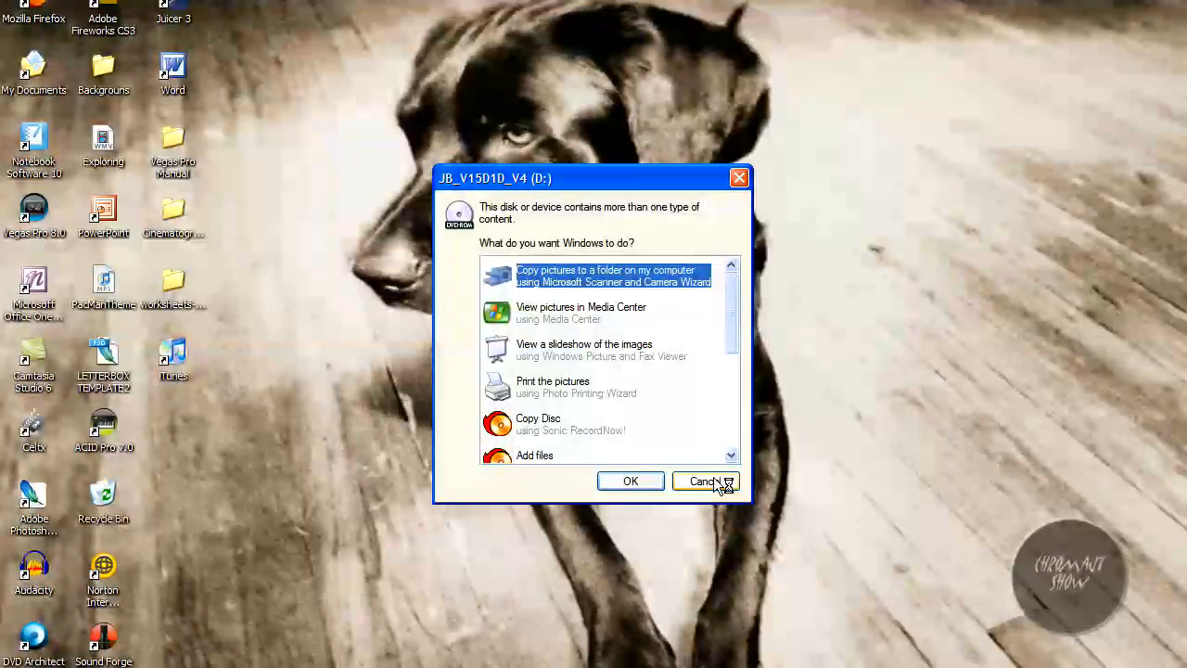
Step: Cancel the JB_V15D1D_V4 disc's AutoPlay prompt to clear the desktop
{"action": "left_click", "coordinate": [704, 480]}
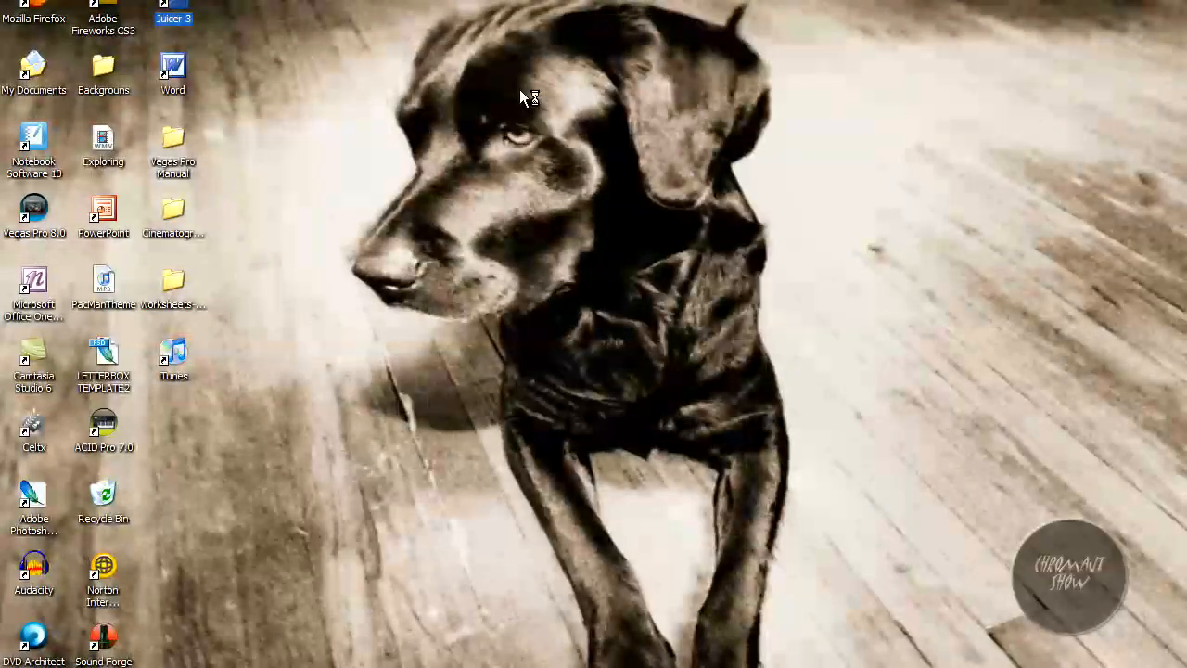
Step: Launch Juicer 3 and bring up Install Products for Jump Backs SD V15 with local previews
{"action": "double_click", "coordinate": [173, 13]}
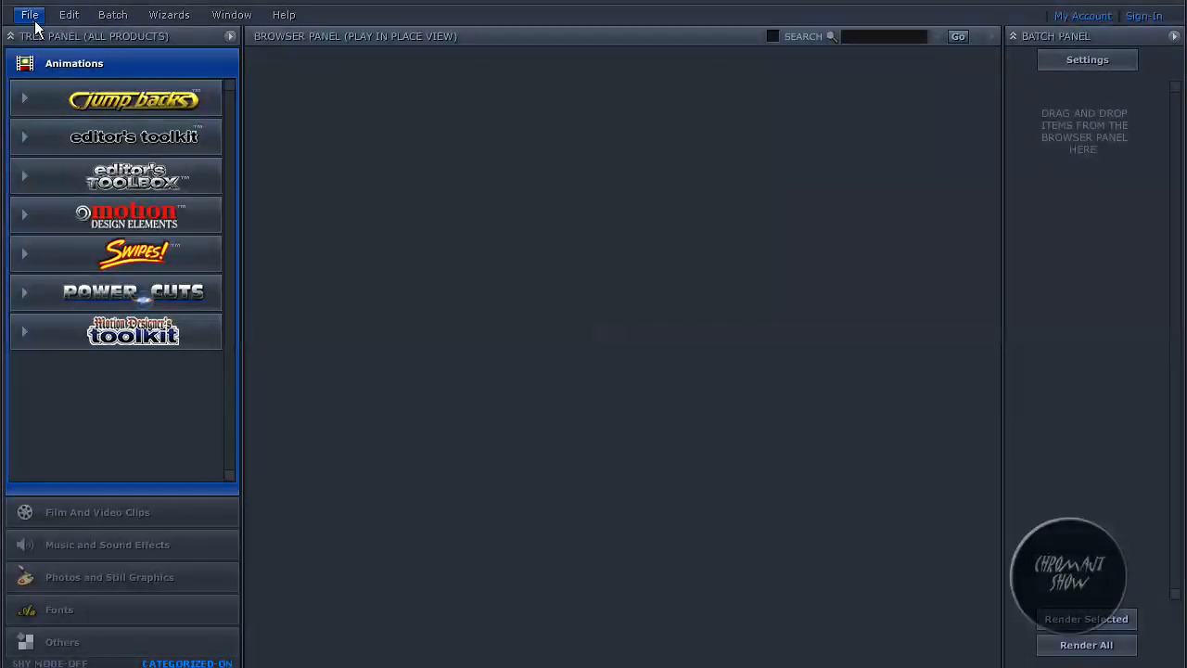
{"action": "left_click", "coordinate": [29, 14]}
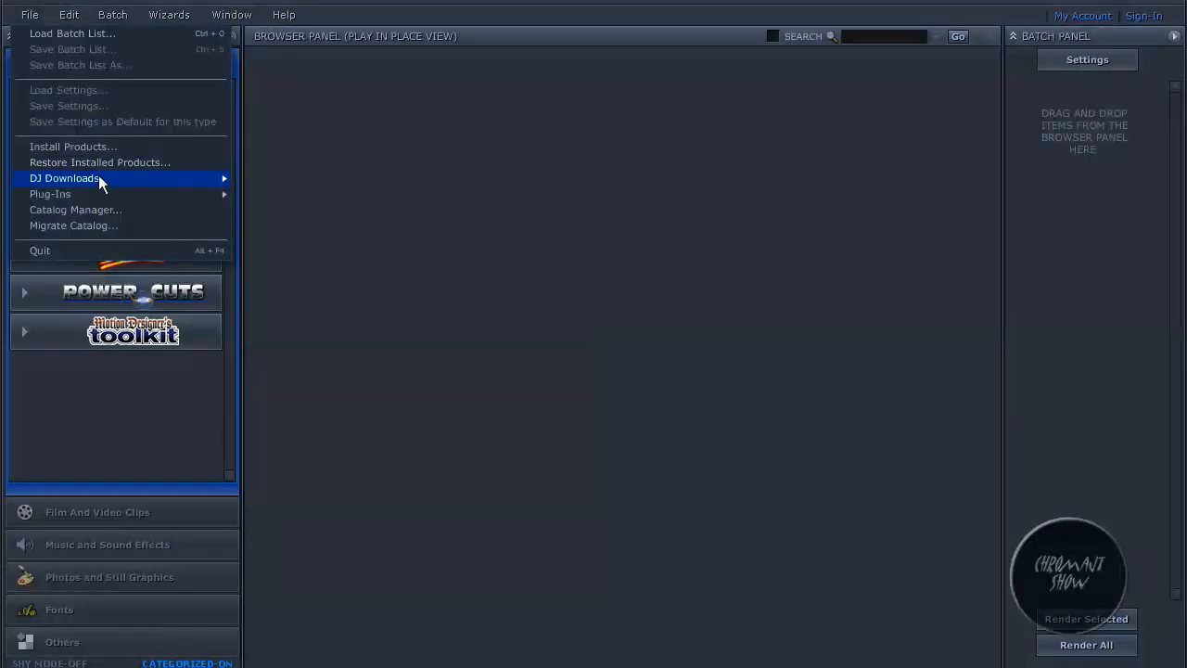
{"action": "mouse_move", "coordinate": [100, 147]}
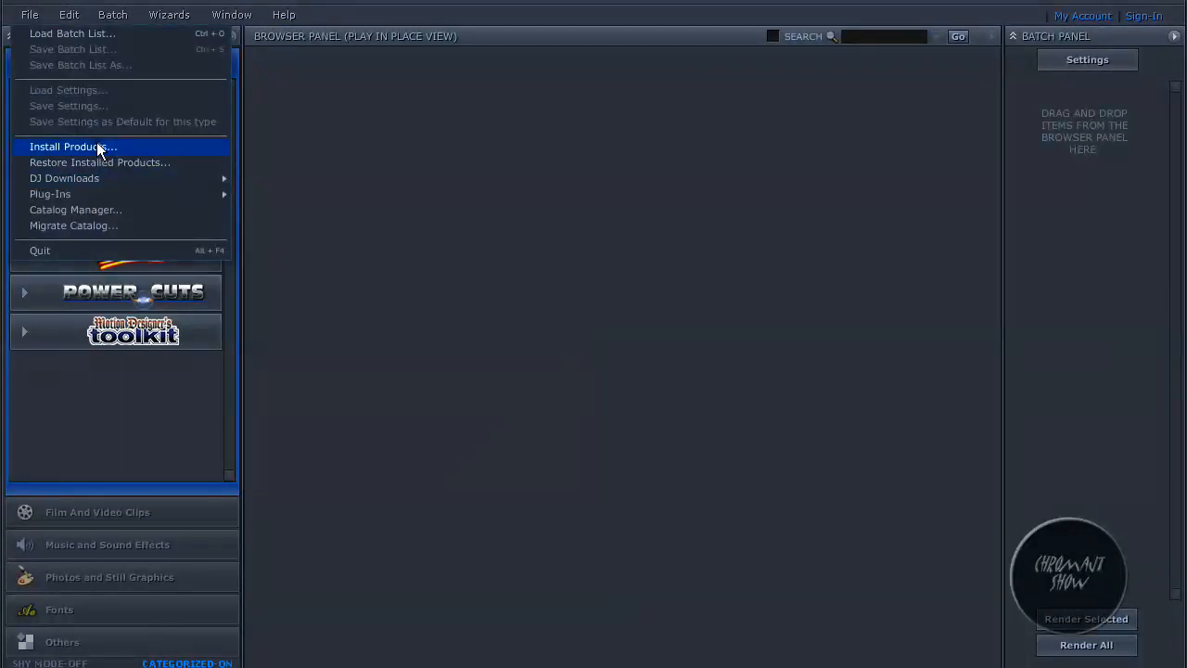
{"action": "left_click", "coordinate": [73, 147]}
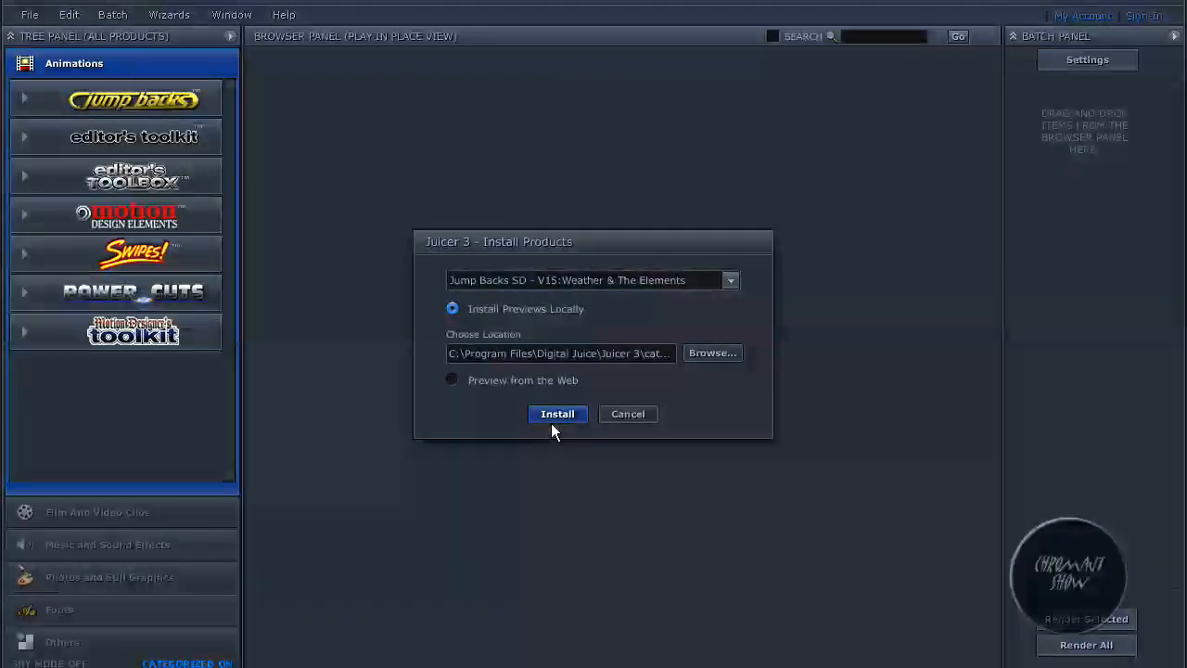
Step: Install Jump Backs SD V15: Weather & The Elements, agreeing to its license and continuing
{"action": "left_click", "coordinate": [557, 413]}
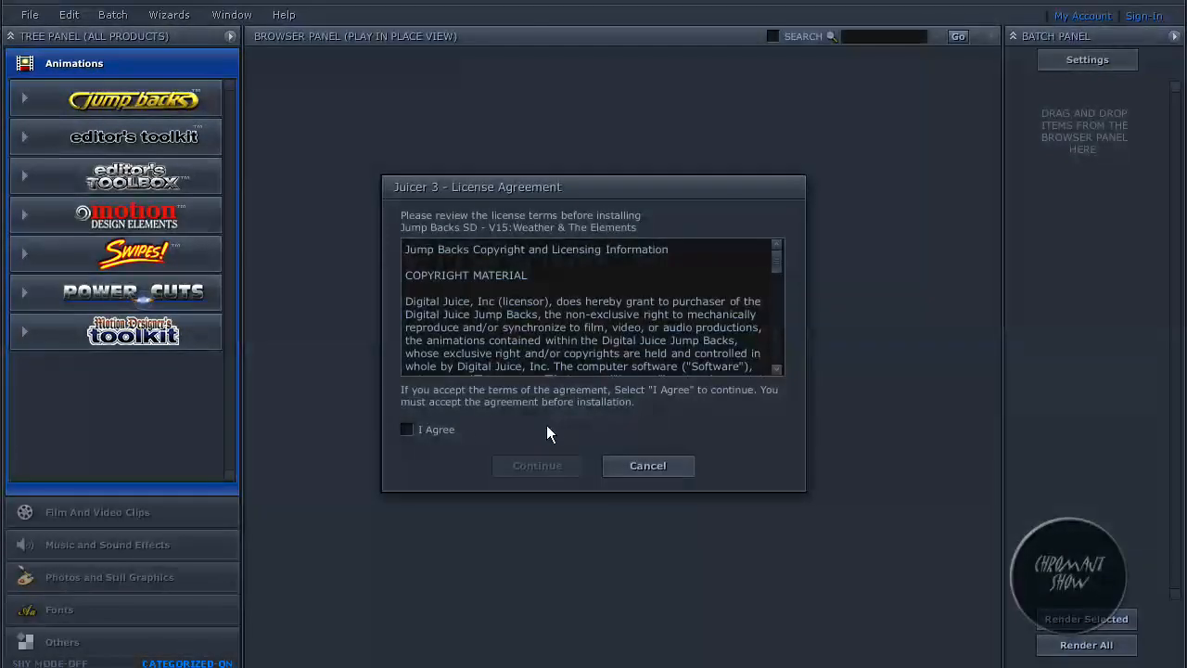
{"action": "left_click", "coordinate": [406, 429]}
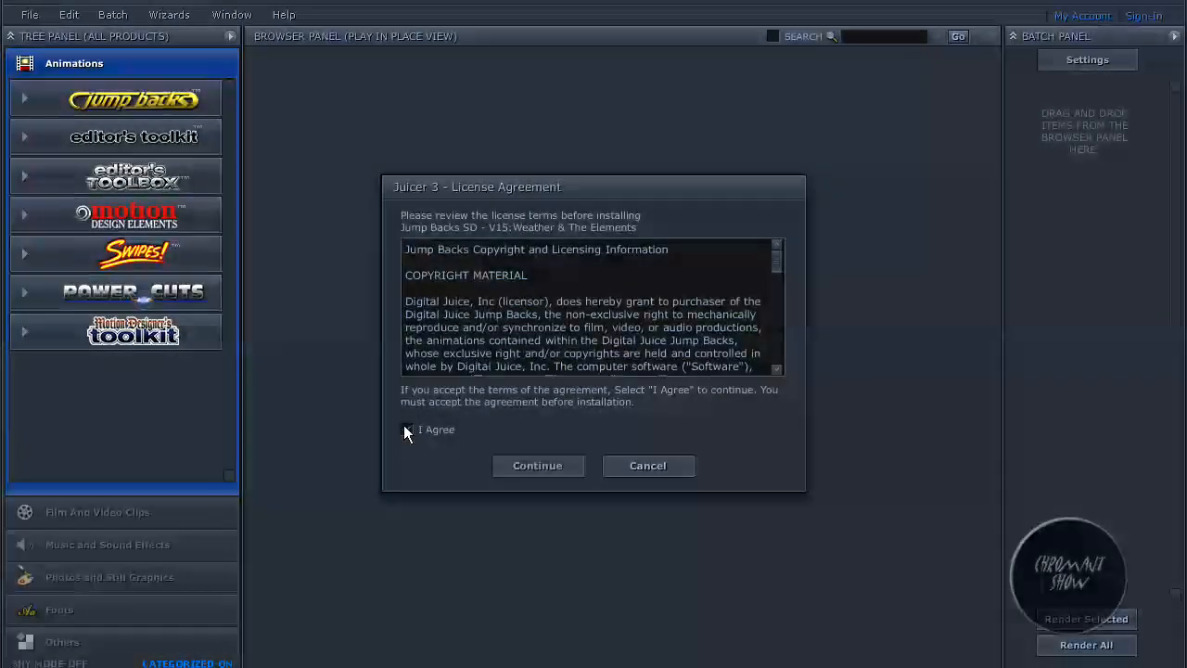
{"action": "left_click", "coordinate": [406, 429]}
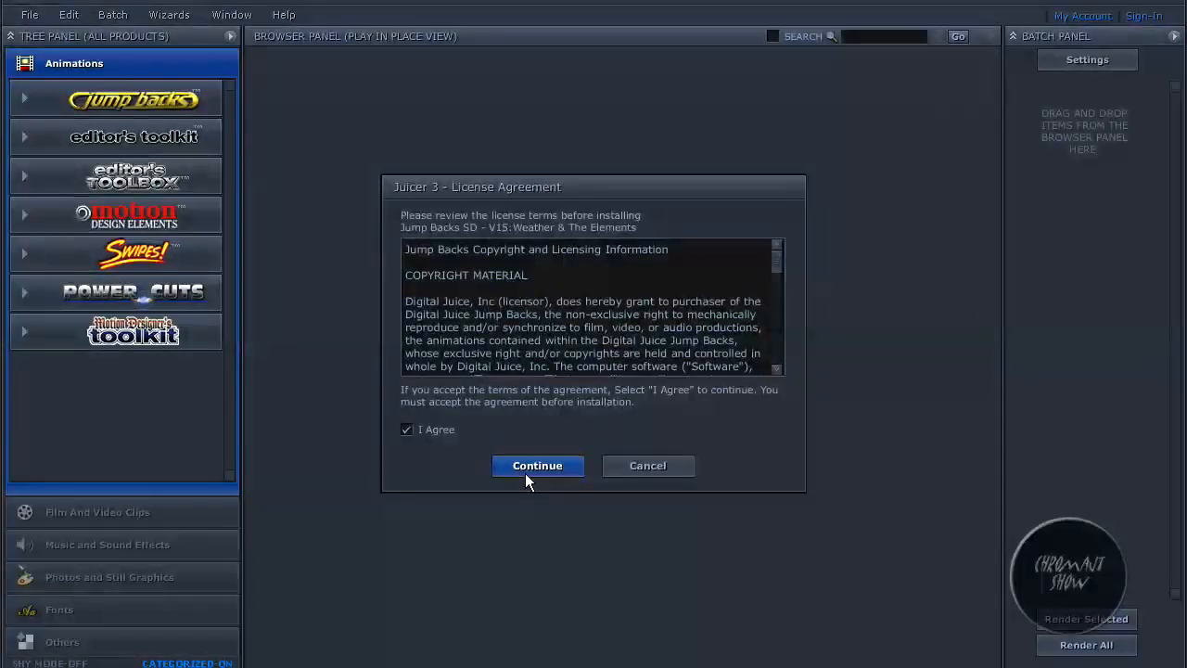
{"action": "left_click", "coordinate": [537, 466]}
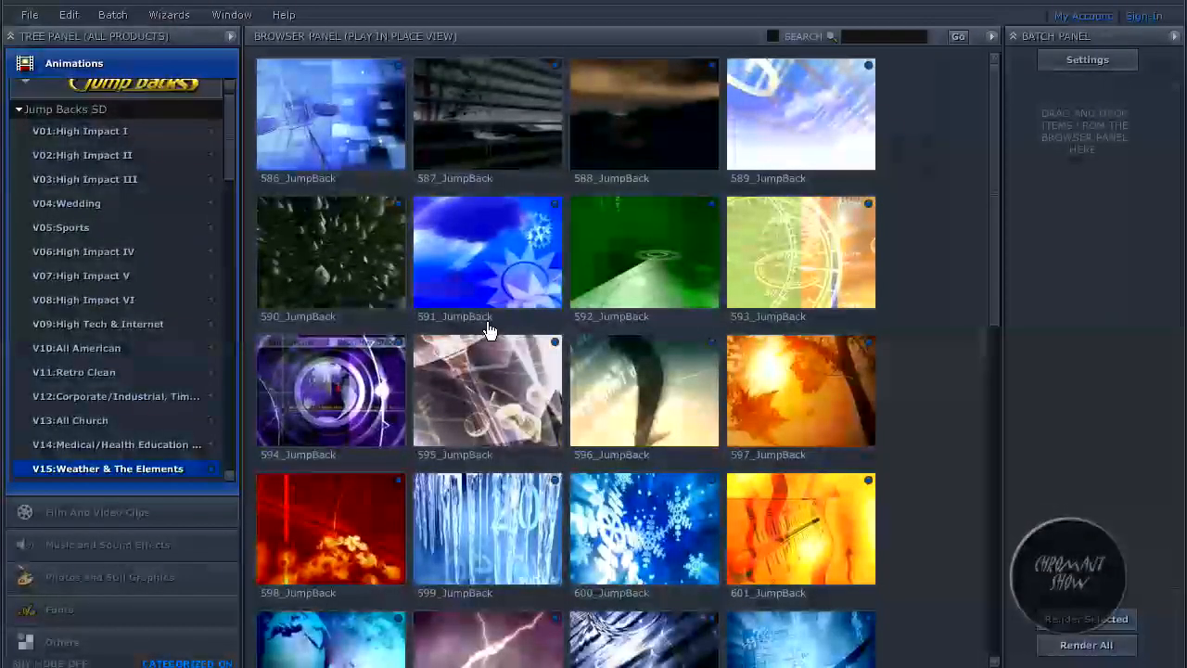
{"action": "mouse_move", "coordinate": [347, 48]}
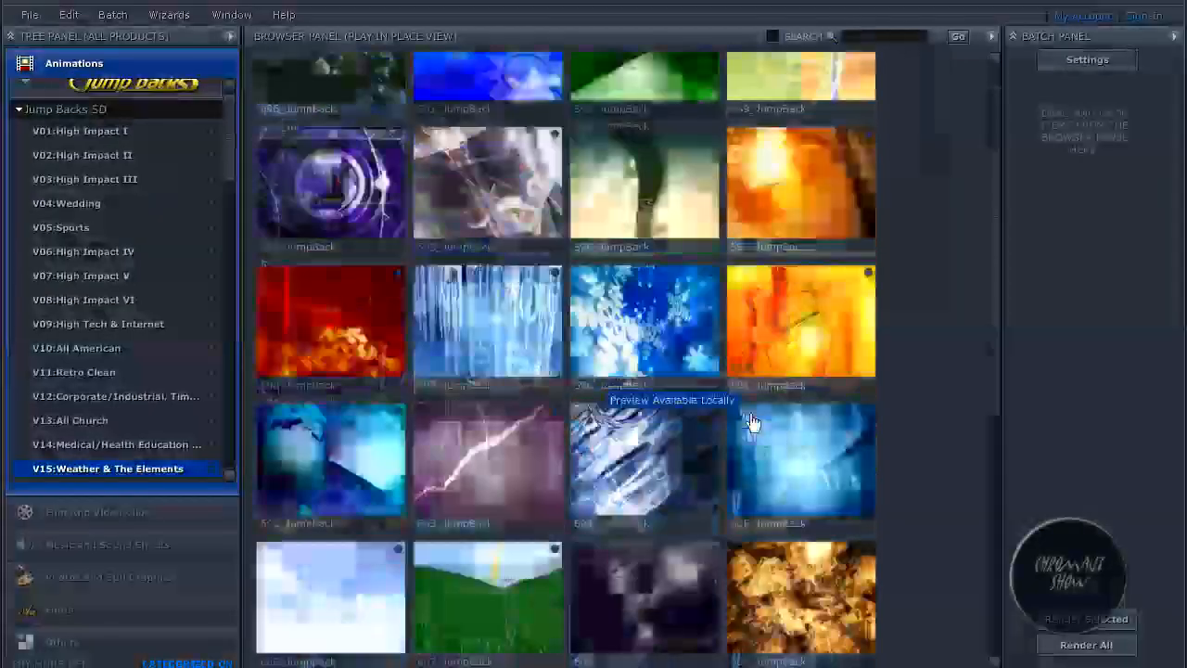
{"action": "scroll", "scroll_direction": "down", "scroll_amount": 3}
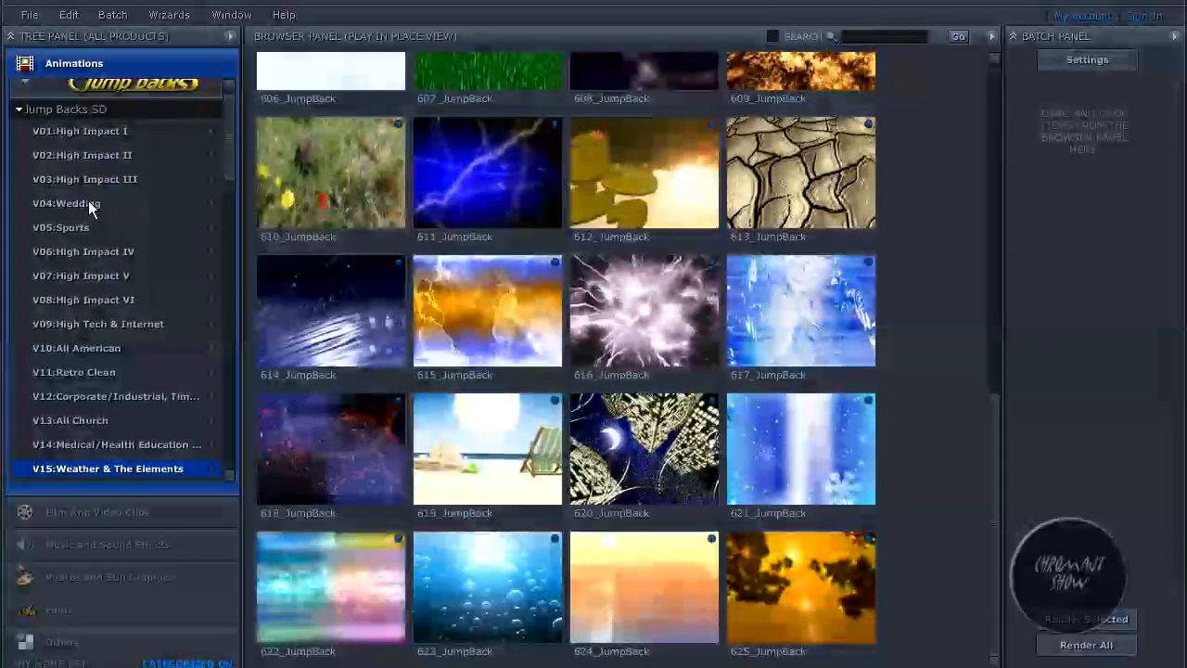
{"action": "left_click", "coordinate": [67, 203]}
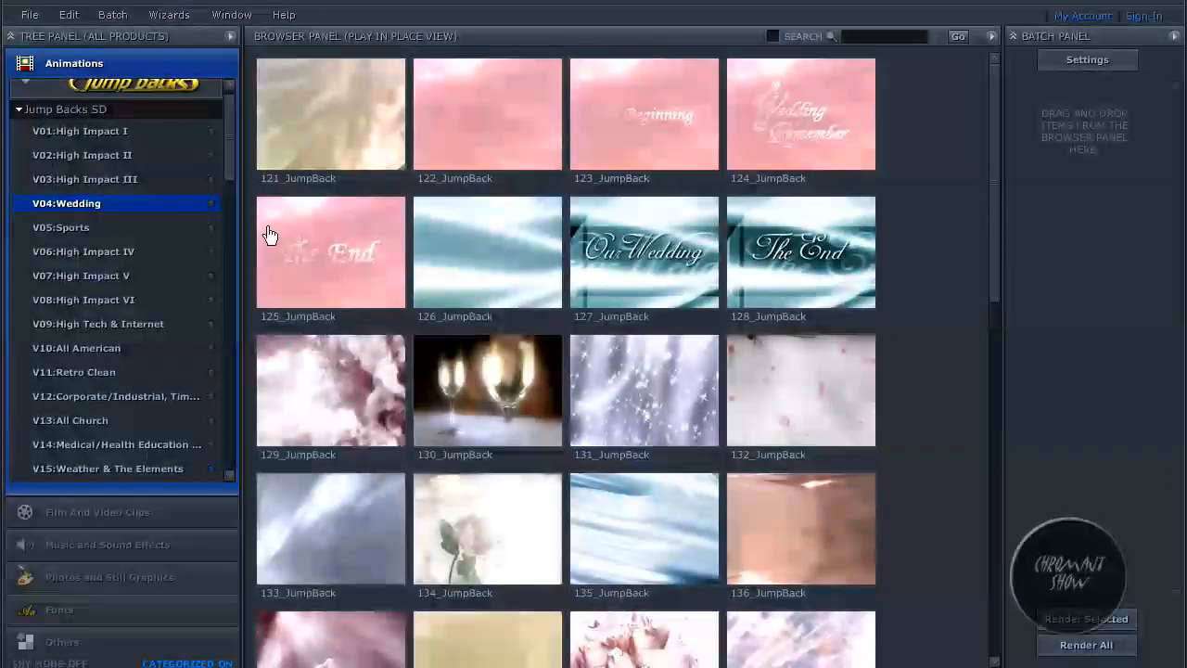
{"action": "scroll", "scroll_direction": "down", "scroll_amount": 3}
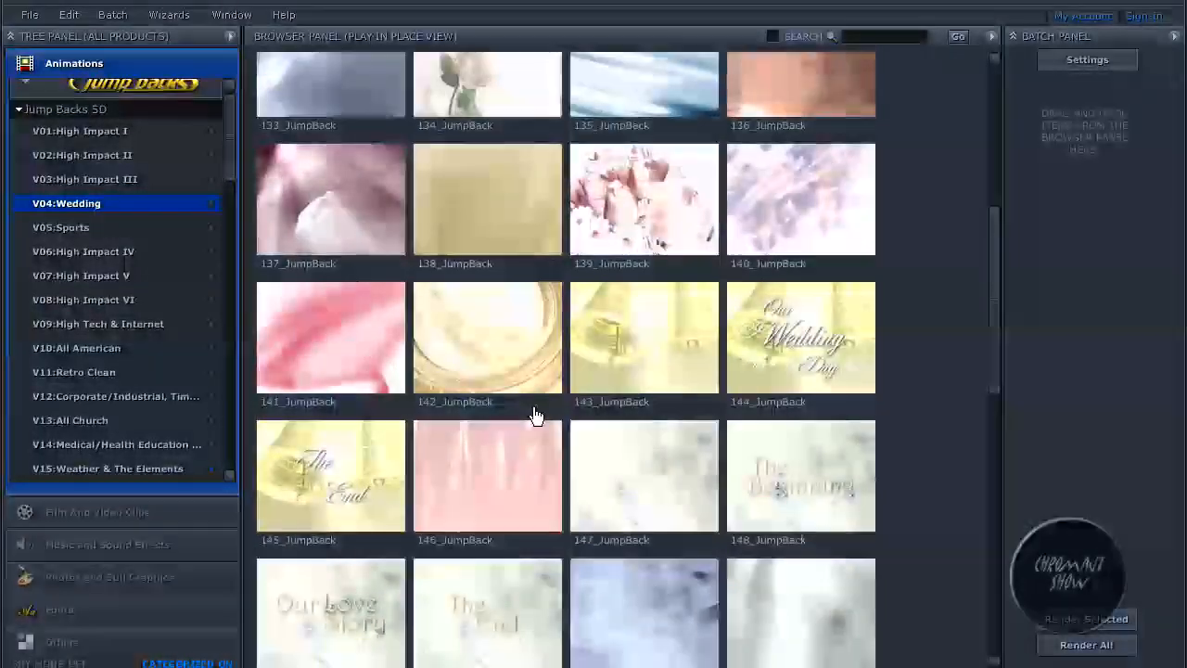
{"action": "scroll", "scroll_direction": "down", "scroll_amount": 3}
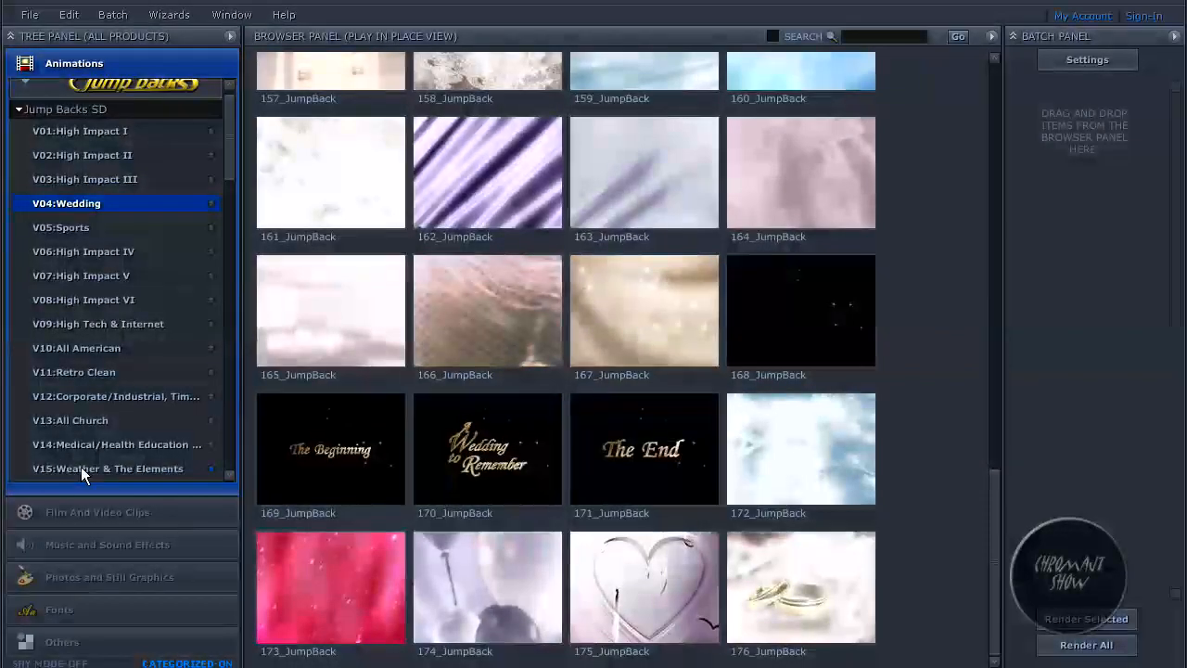
{"action": "left_click", "coordinate": [108, 468]}
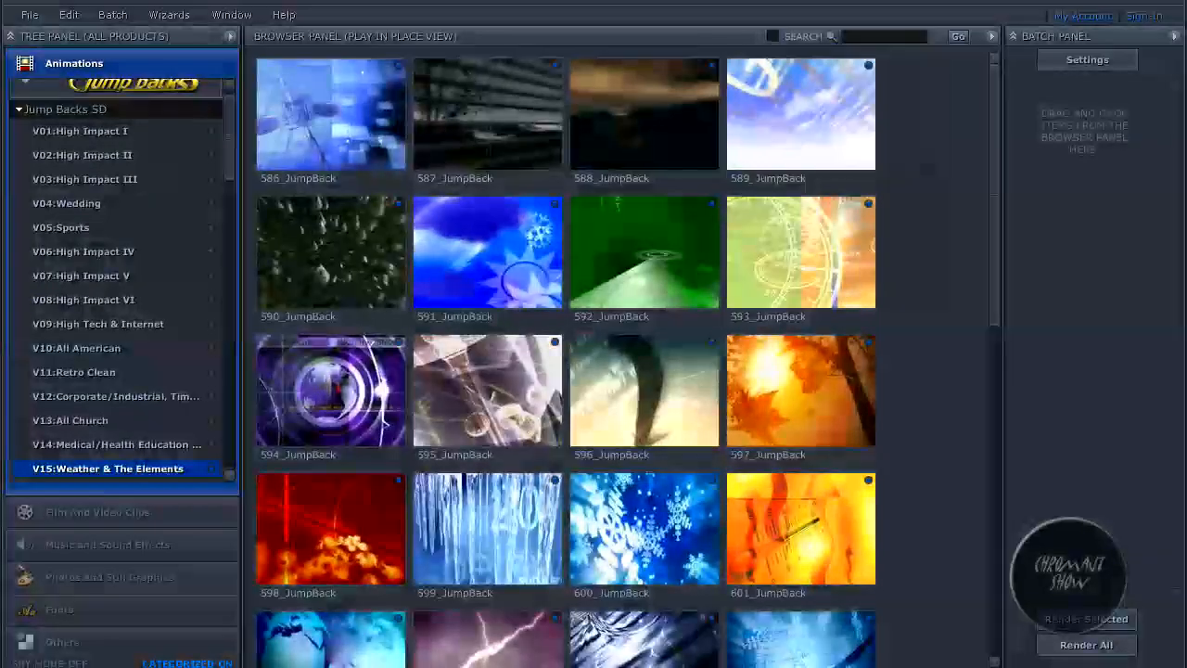
Step: Bring up My Computer from the Start menu listing drives C:, D: and E:
{"action": "left_click", "coordinate": [19, 663]}
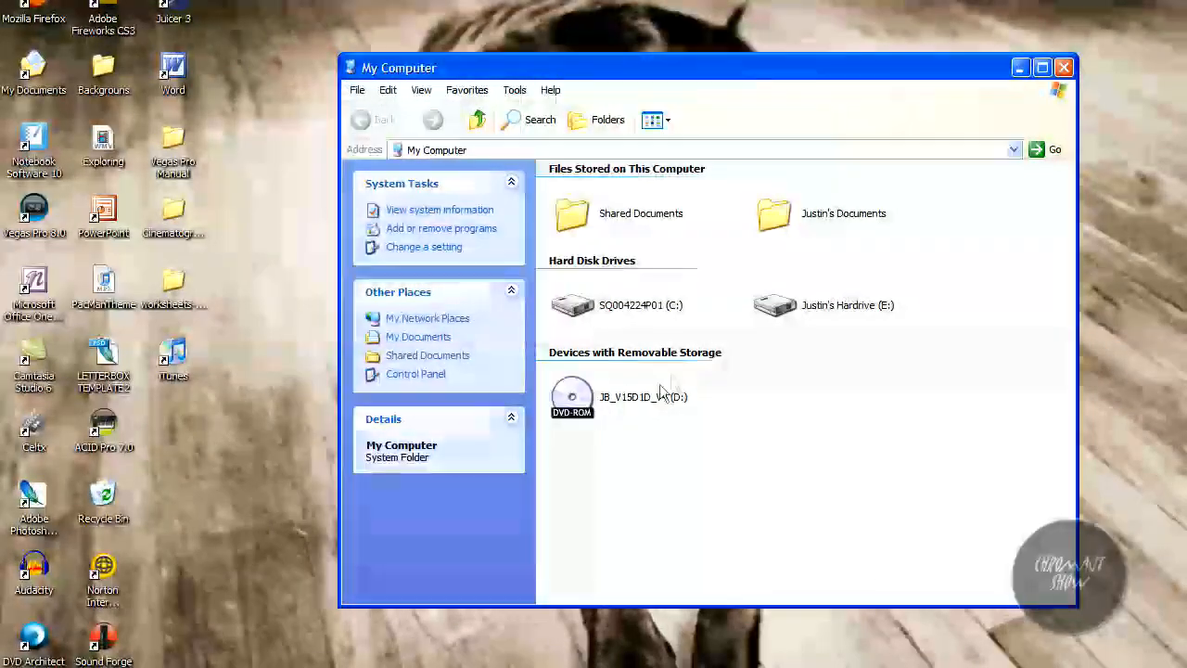
{"action": "mouse_move", "coordinate": [572, 397]}
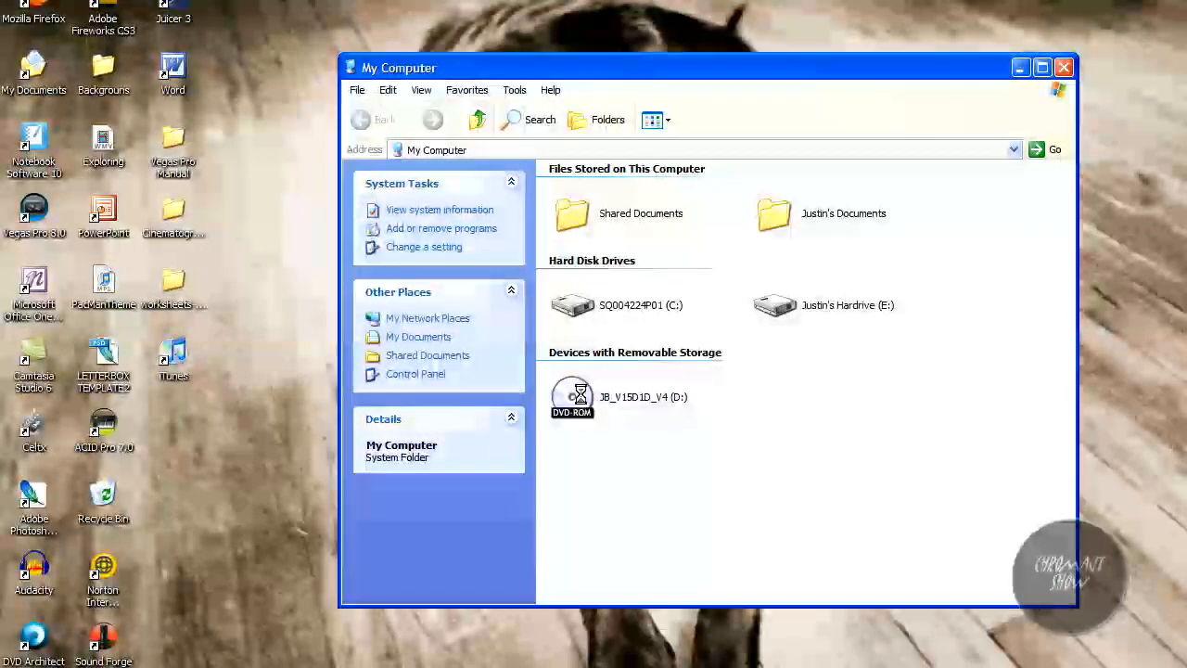
Step: Browse into D:\Source on the Jump Backs disc and scroll its JumpBack clip thumbnails
{"action": "double_click", "coordinate": [572, 396]}
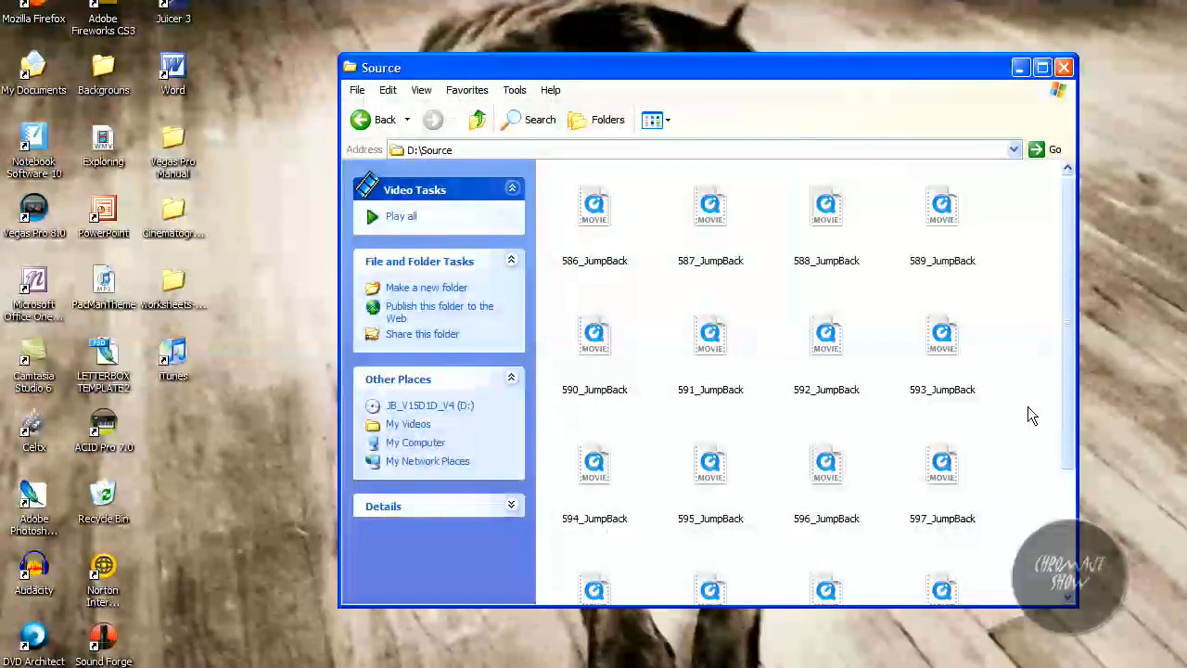
{"action": "mouse_move", "coordinate": [1010, 379]}
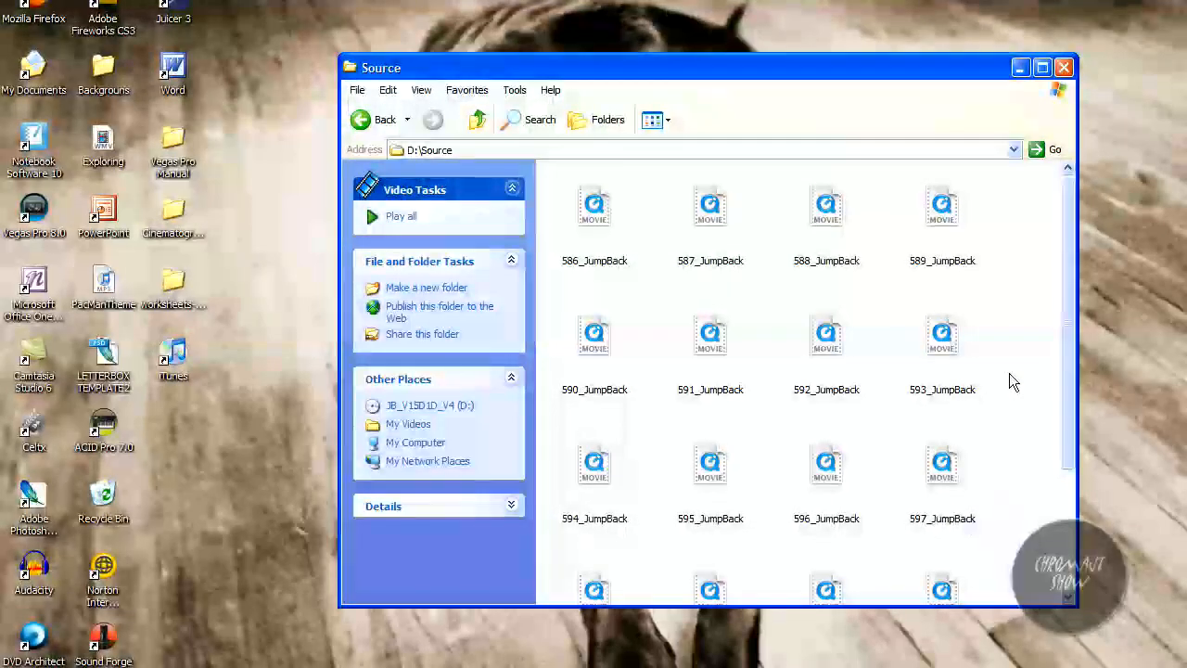
{"action": "scroll", "scroll_direction": "down", "scroll_amount": 3}
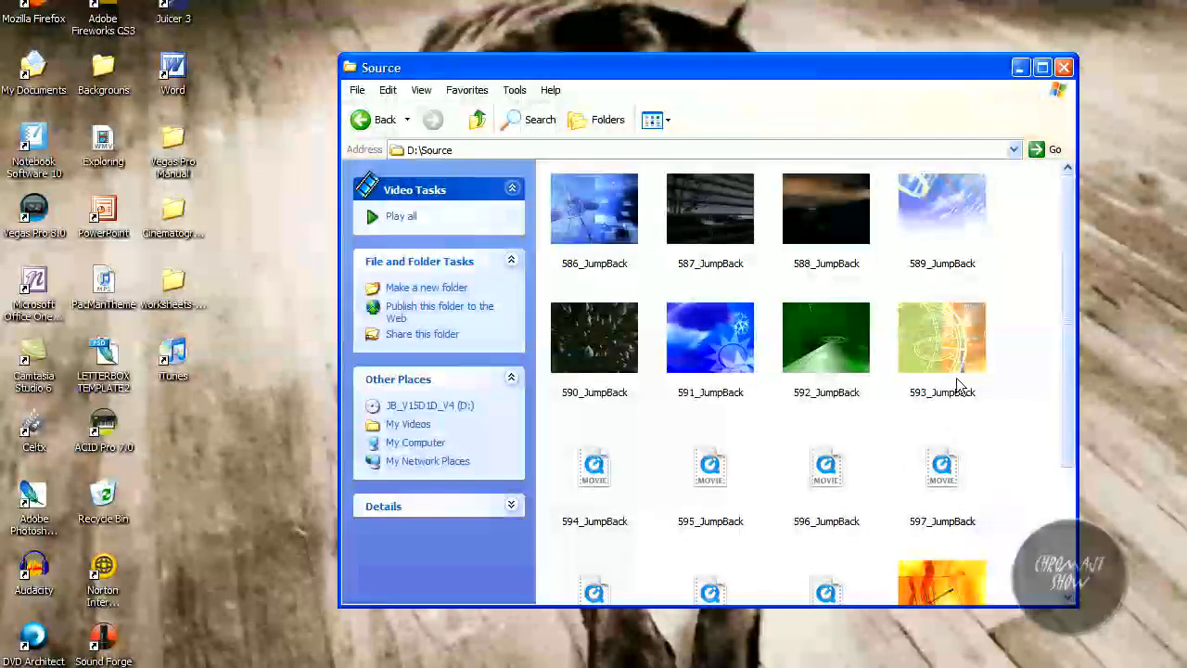
{"action": "scroll", "scroll_direction": "down", "scroll_amount": 3}
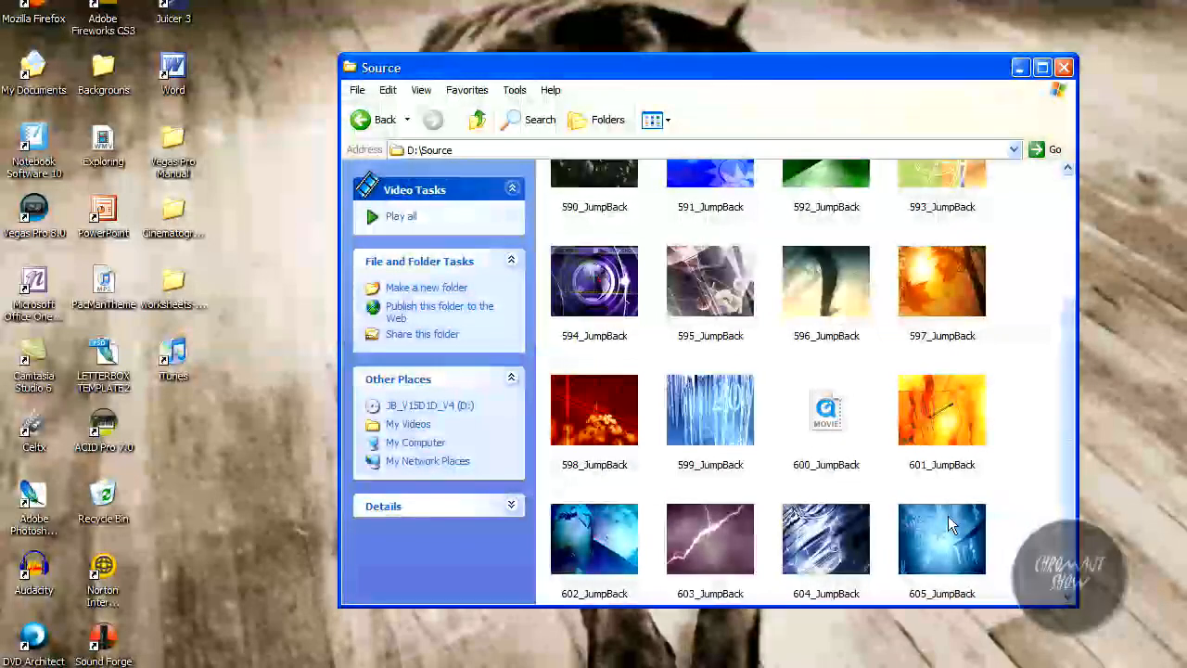
{"action": "mouse_move", "coordinate": [942, 524]}
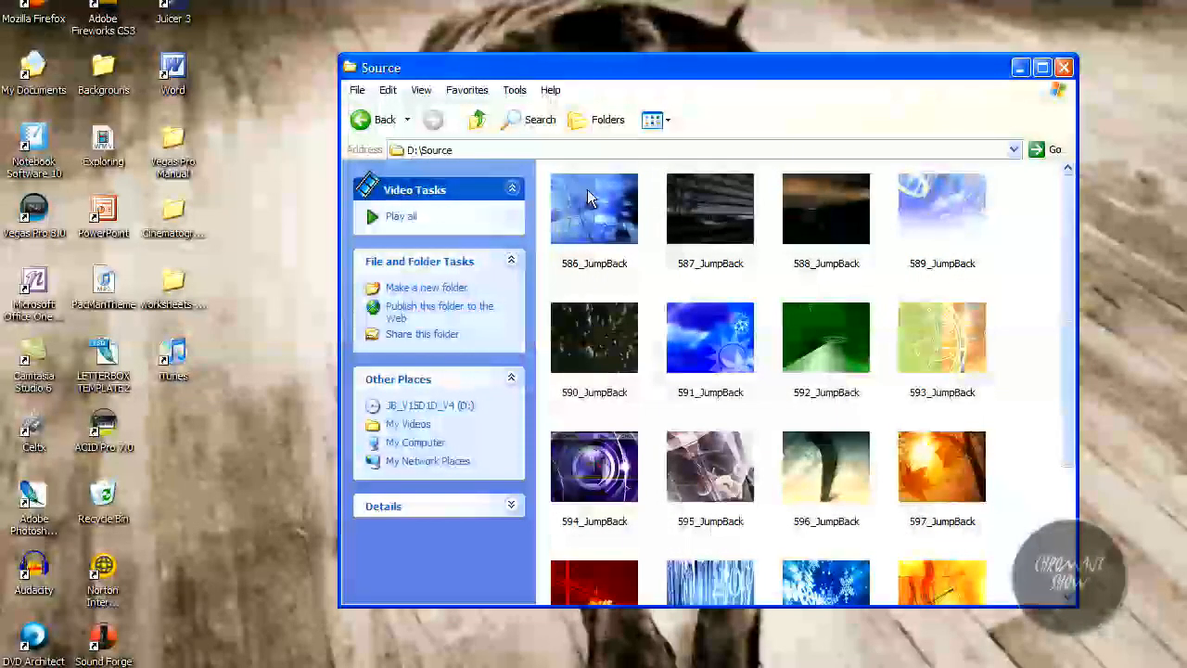
{"action": "mouse_move", "coordinate": [594, 209]}
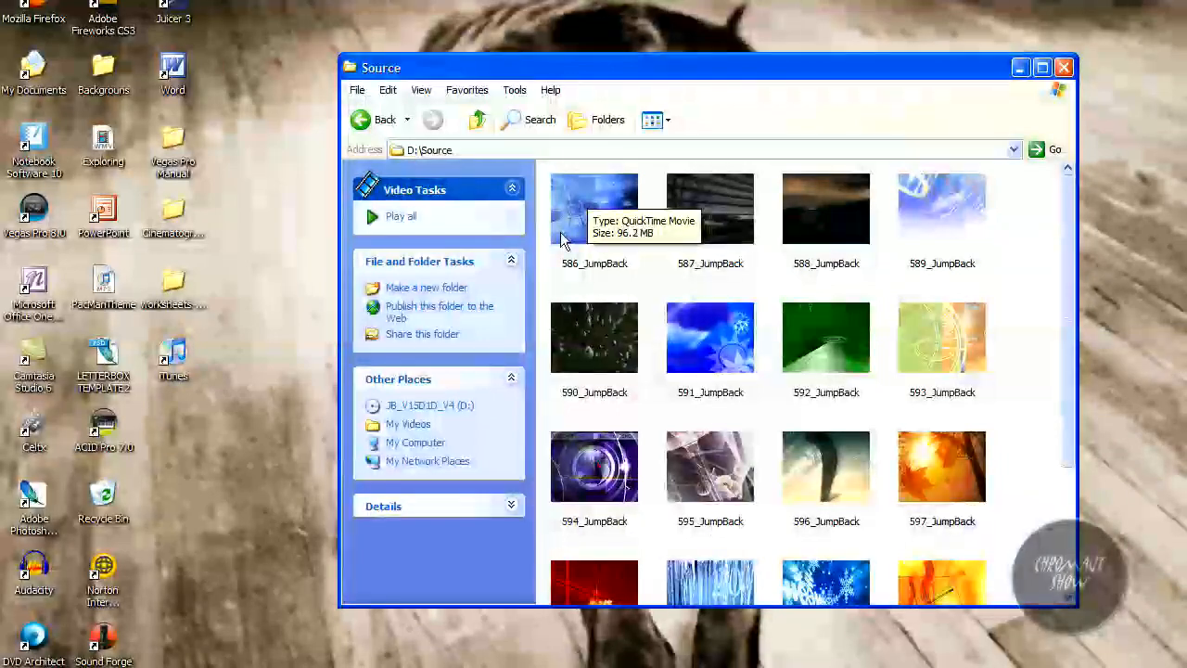